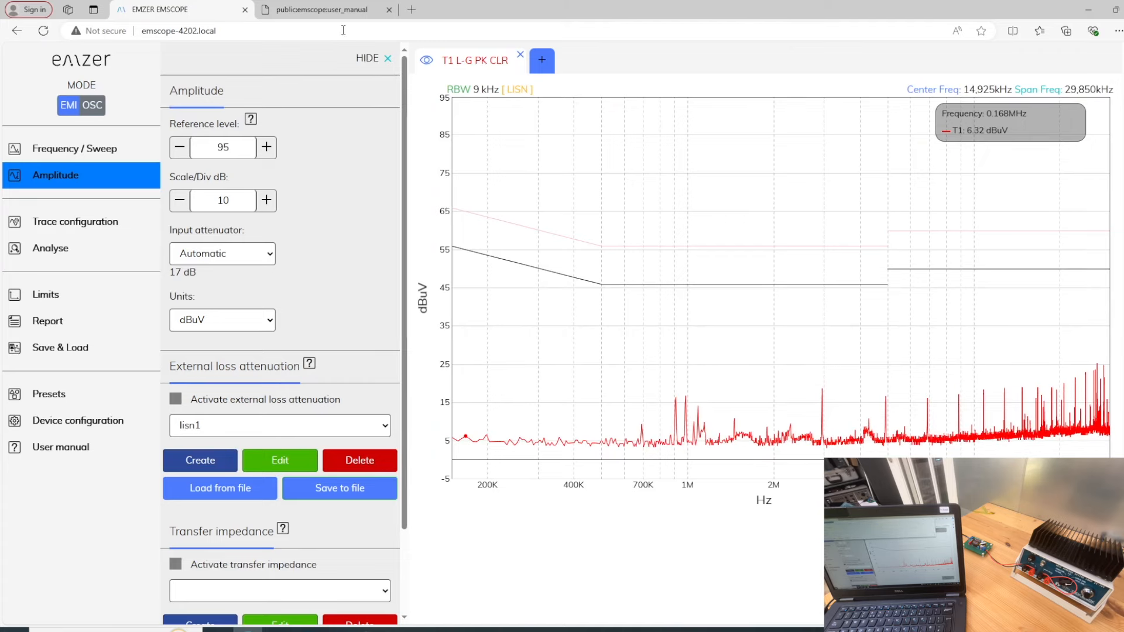
Show the Frequency / Sweep settings for the 150 kHz–30 MHz band
click(178, 31)
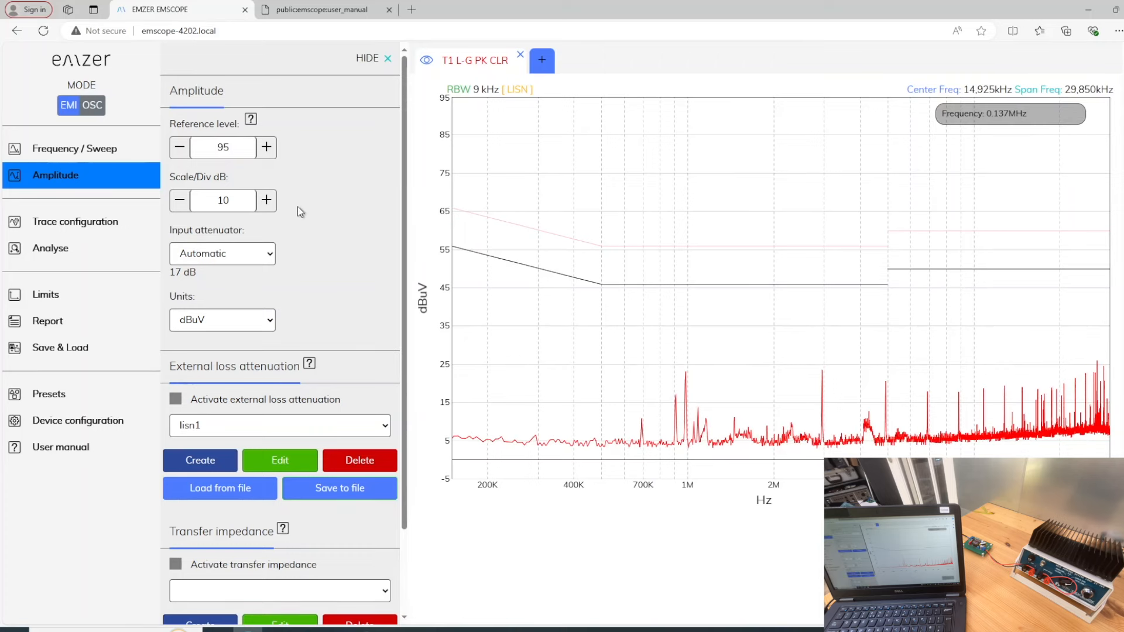
click(68, 148)
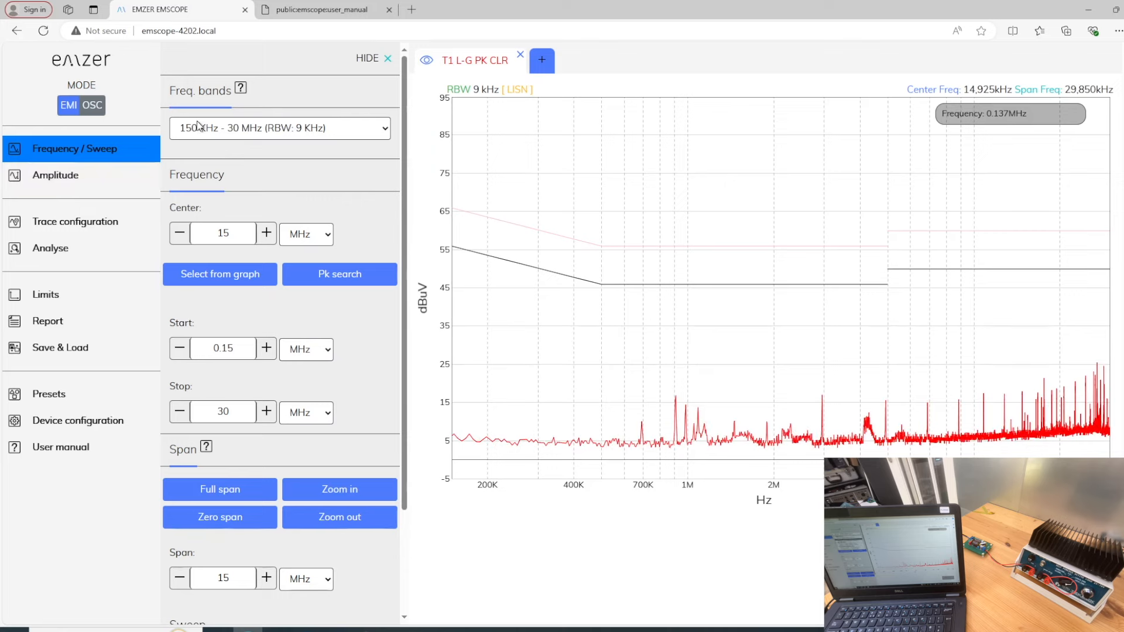
Raise the reference level to 115 dBuV and keep input attenuation Automatic at 37 dB
click(280, 128)
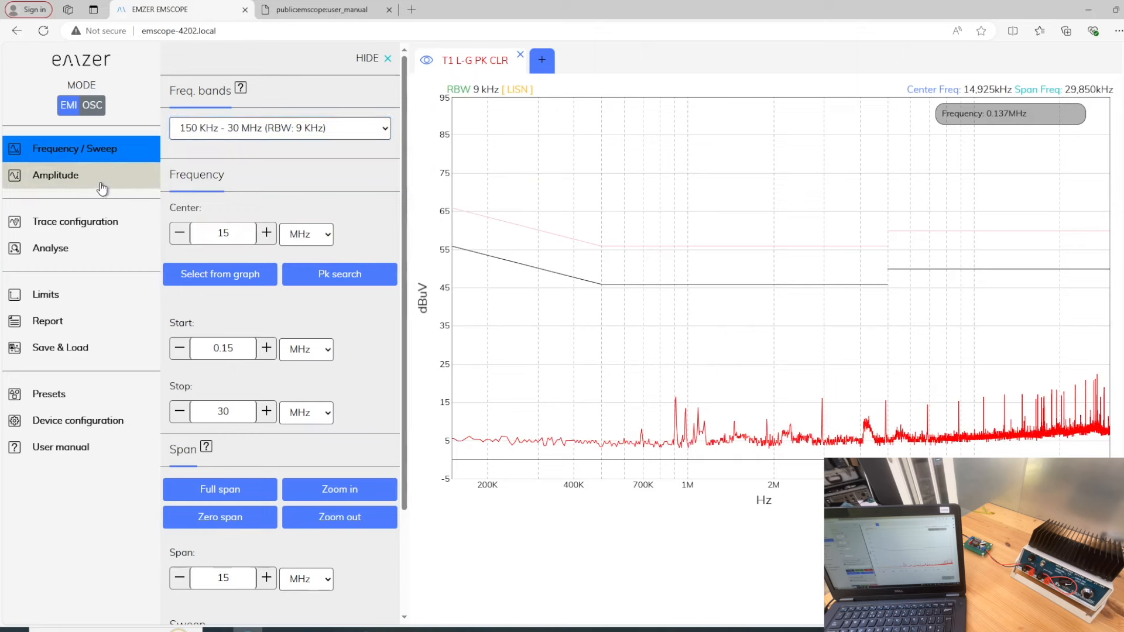
click(54, 176)
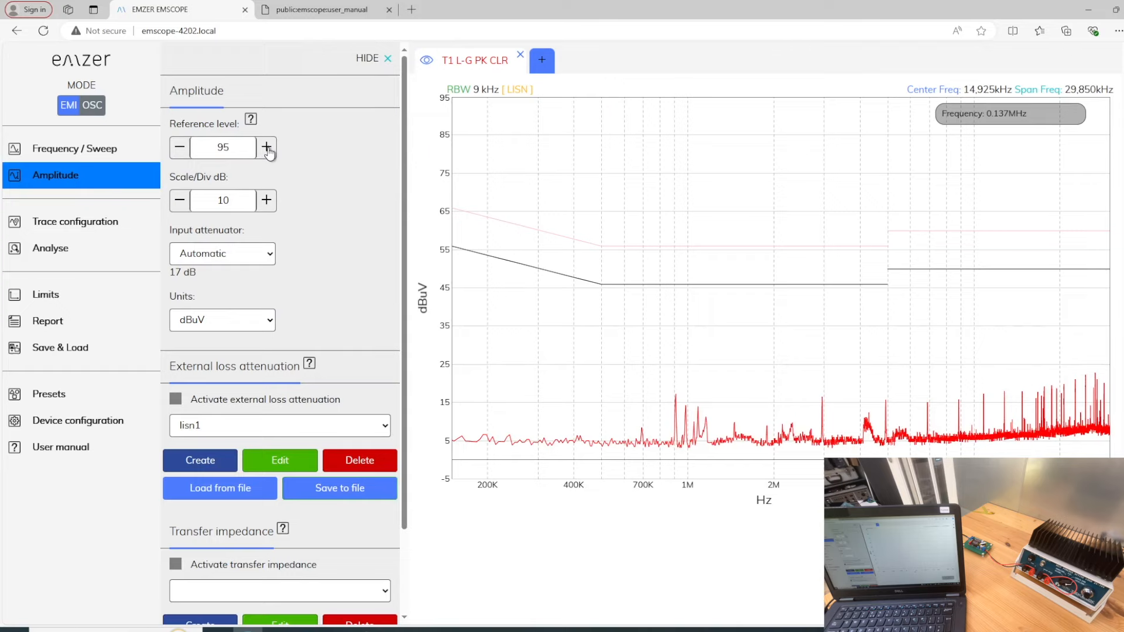
click(267, 147)
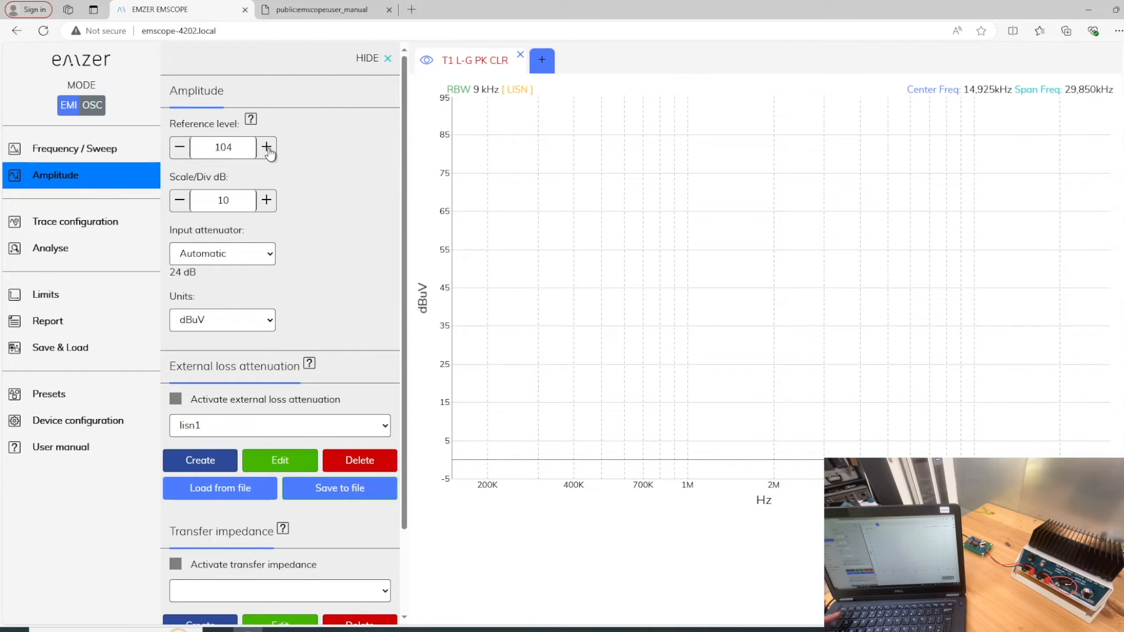
click(267, 147)
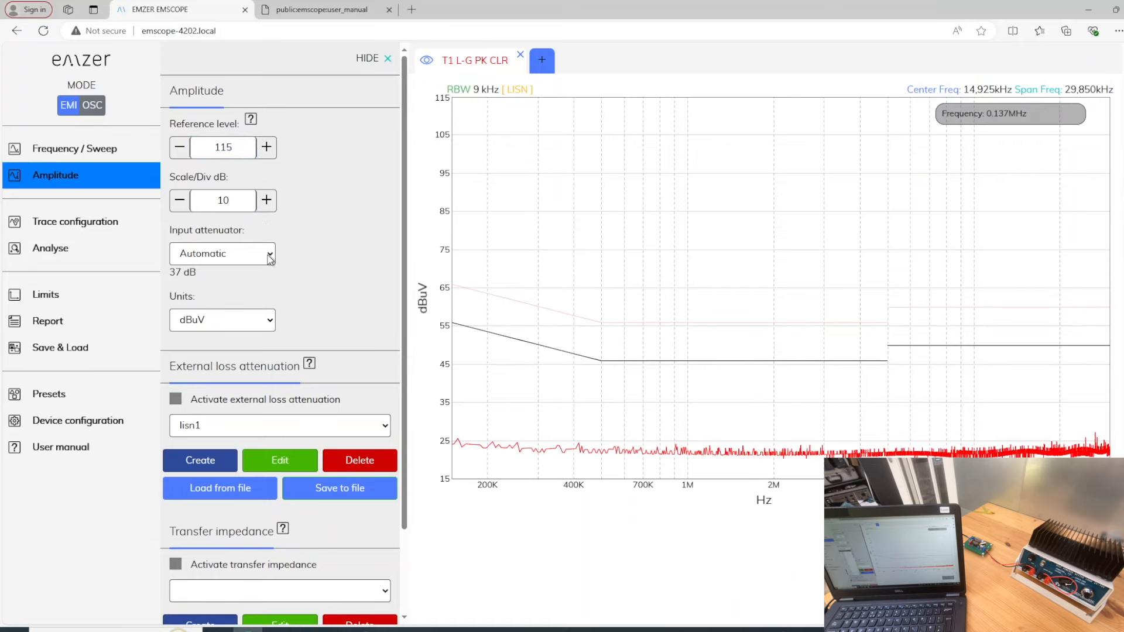
click(223, 253)
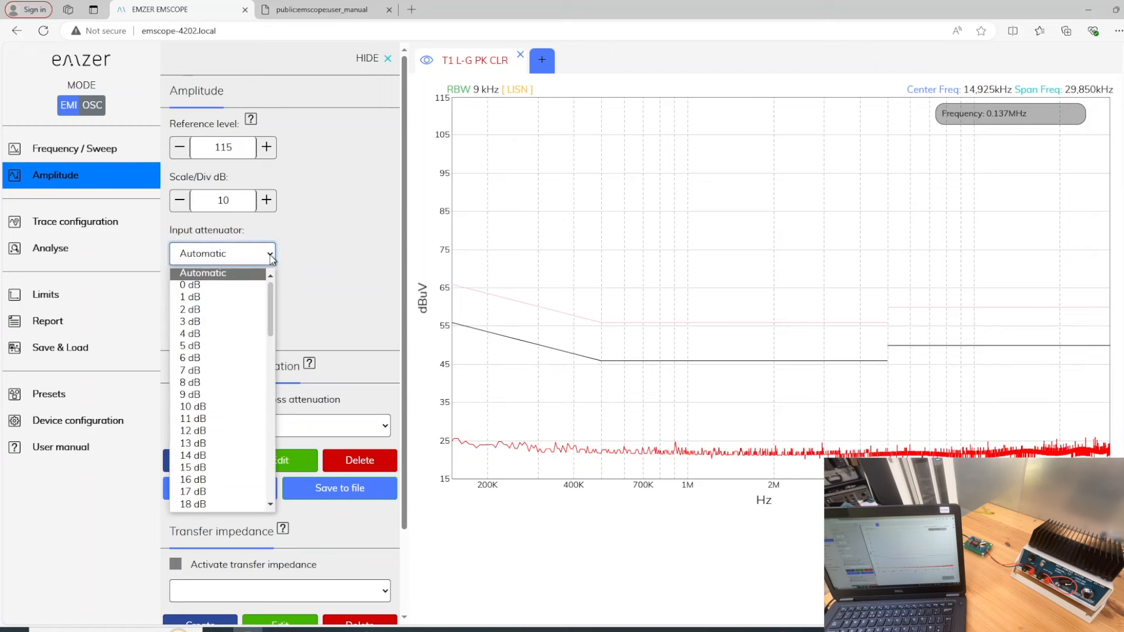
click(222, 253)
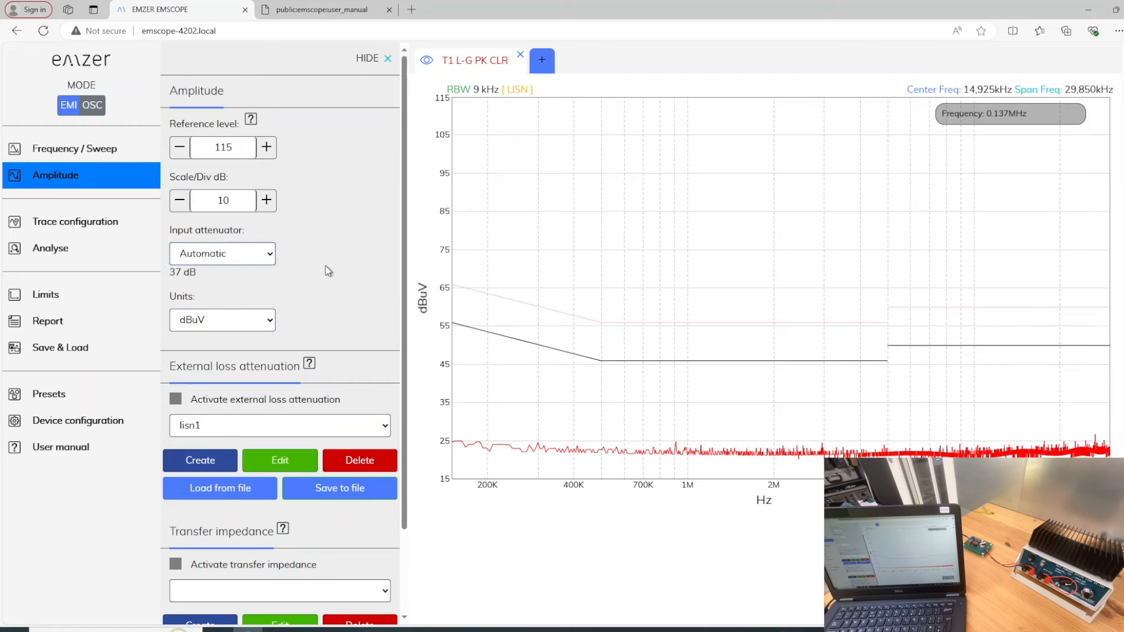
Set trace T1 to modal measurements with the Q-Peak detector (T1 L-G QPK CLR)
scroll(down, 3)
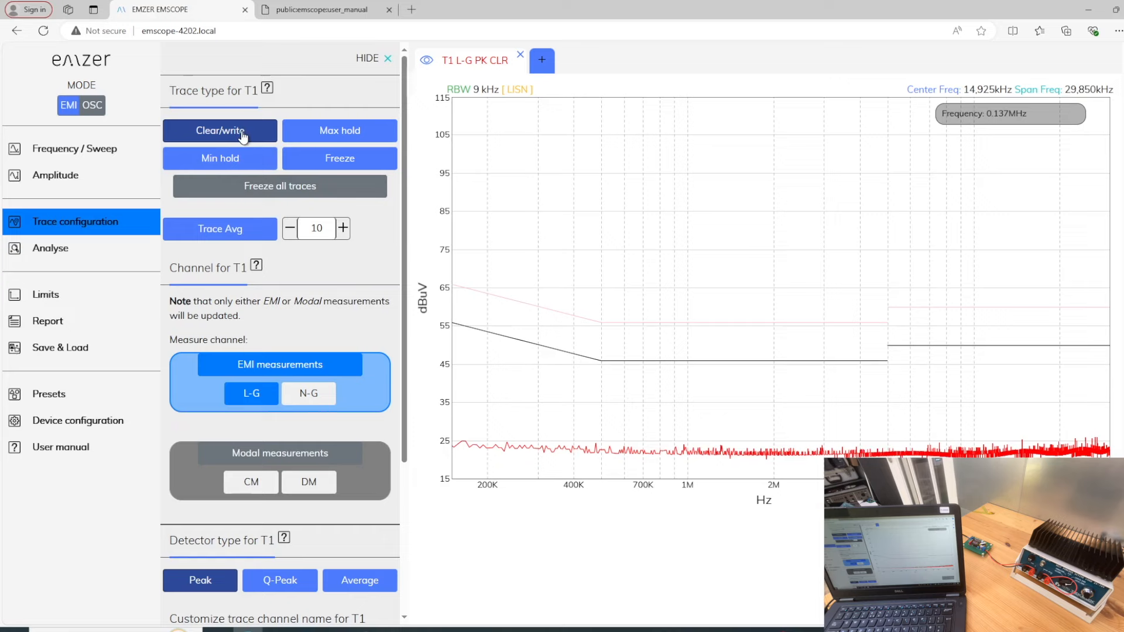
mouse_move(315, 166)
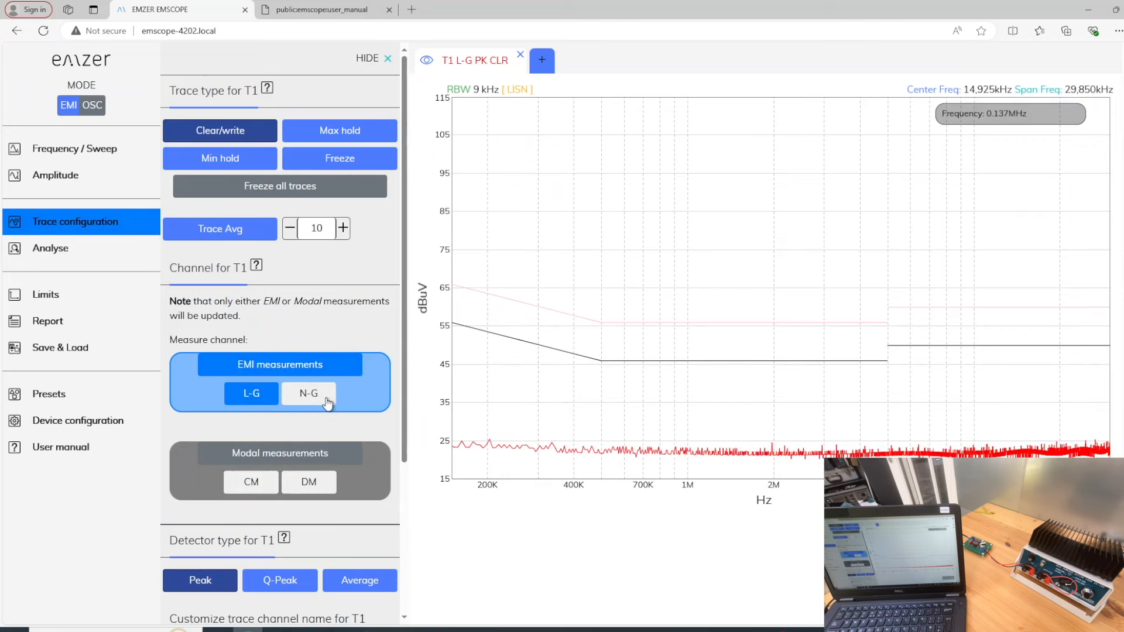
scroll(down, 3)
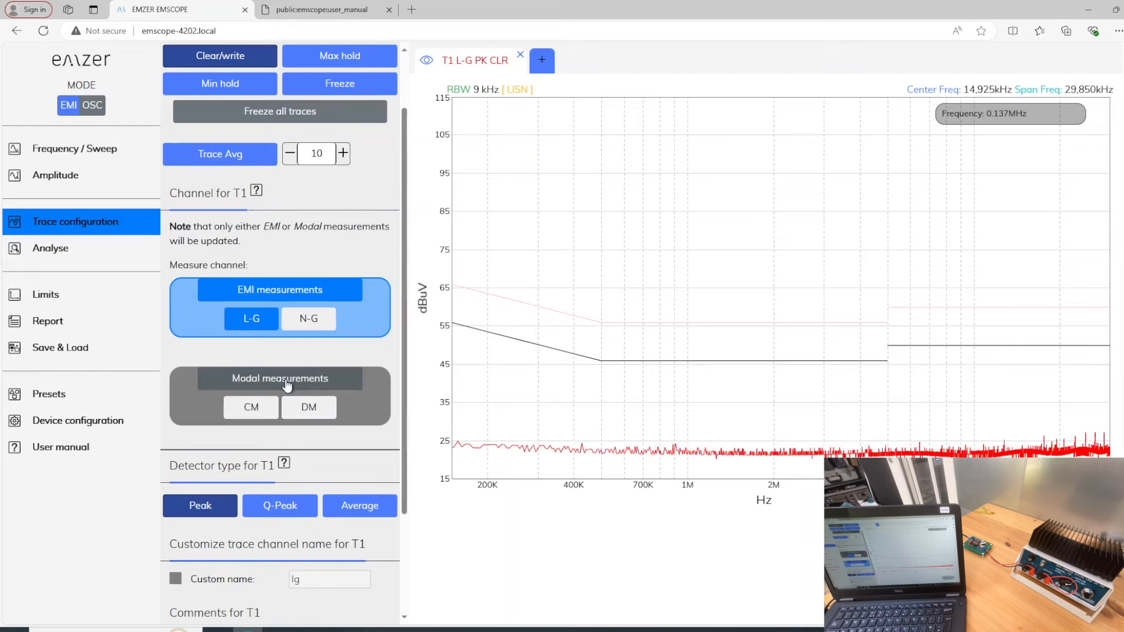
click(278, 378)
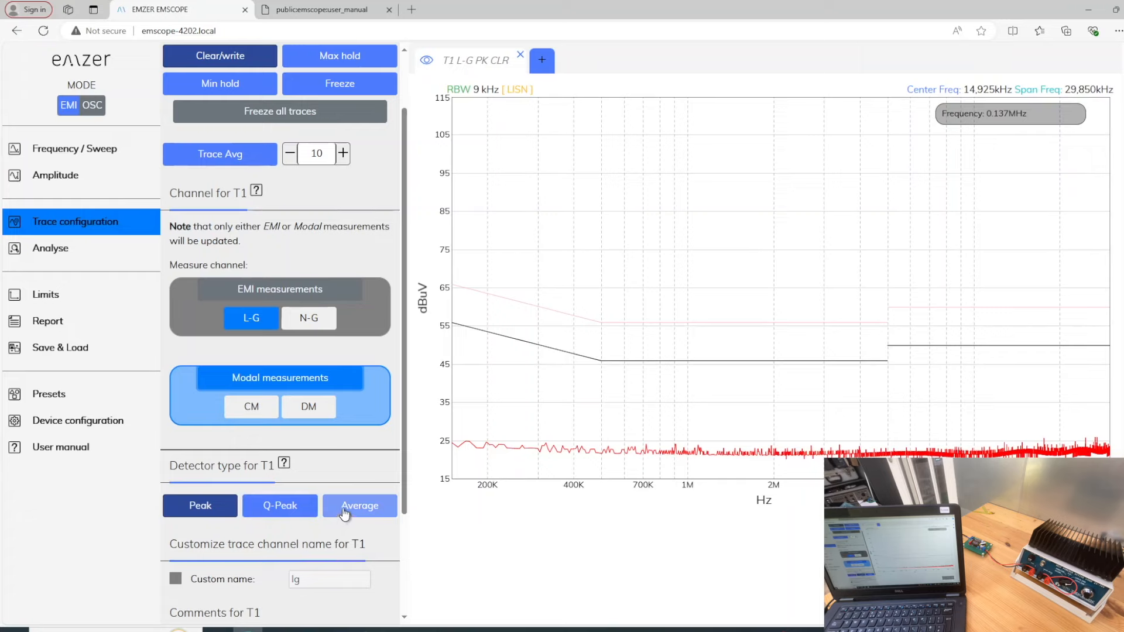
click(280, 506)
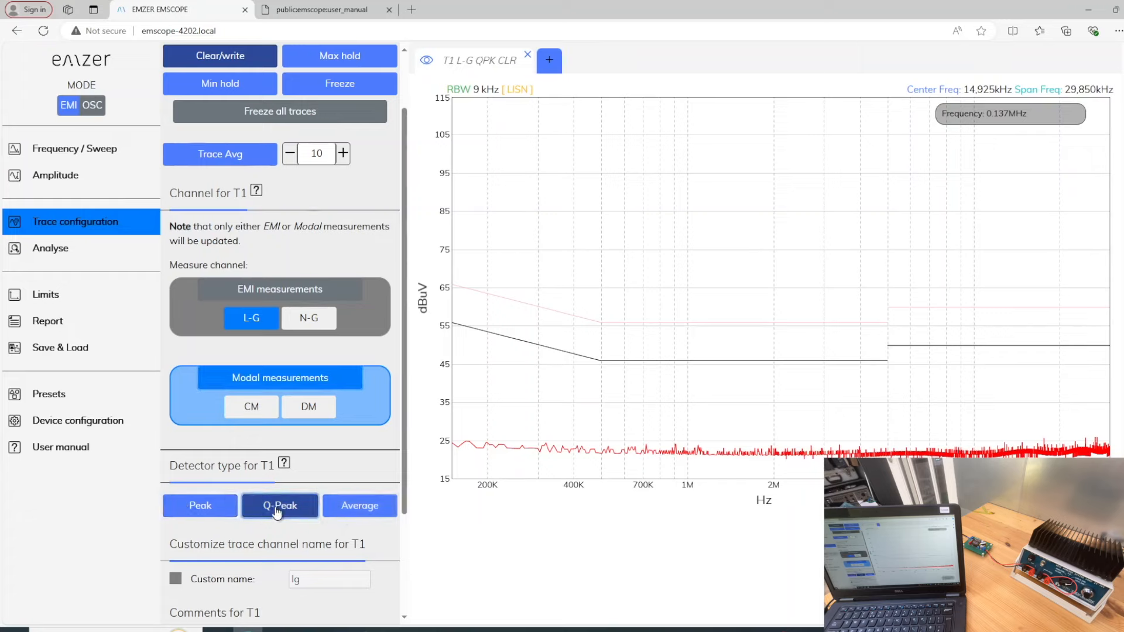
mouse_move(94, 298)
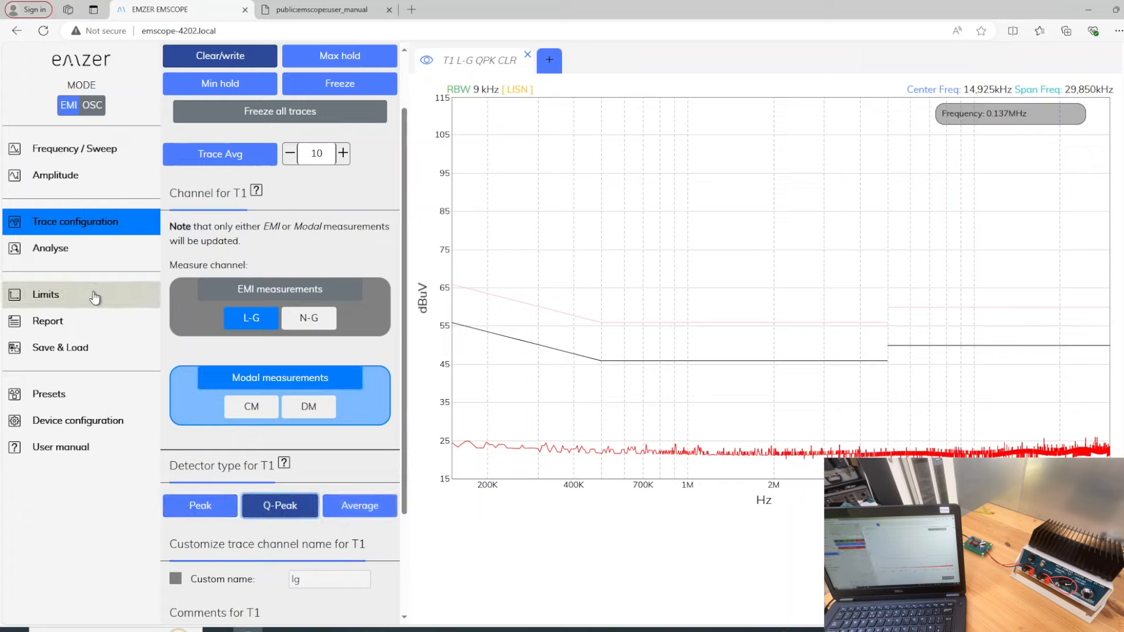
Review the limit standards and keep CISPR 32 CLASS B band B plotted
click(44, 295)
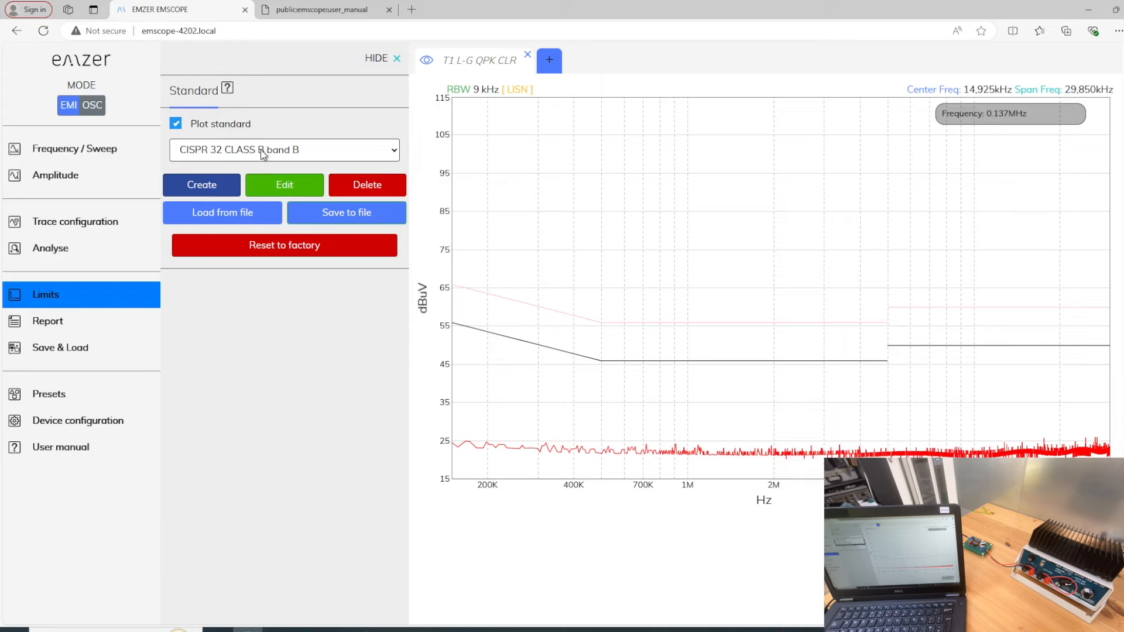
click(283, 150)
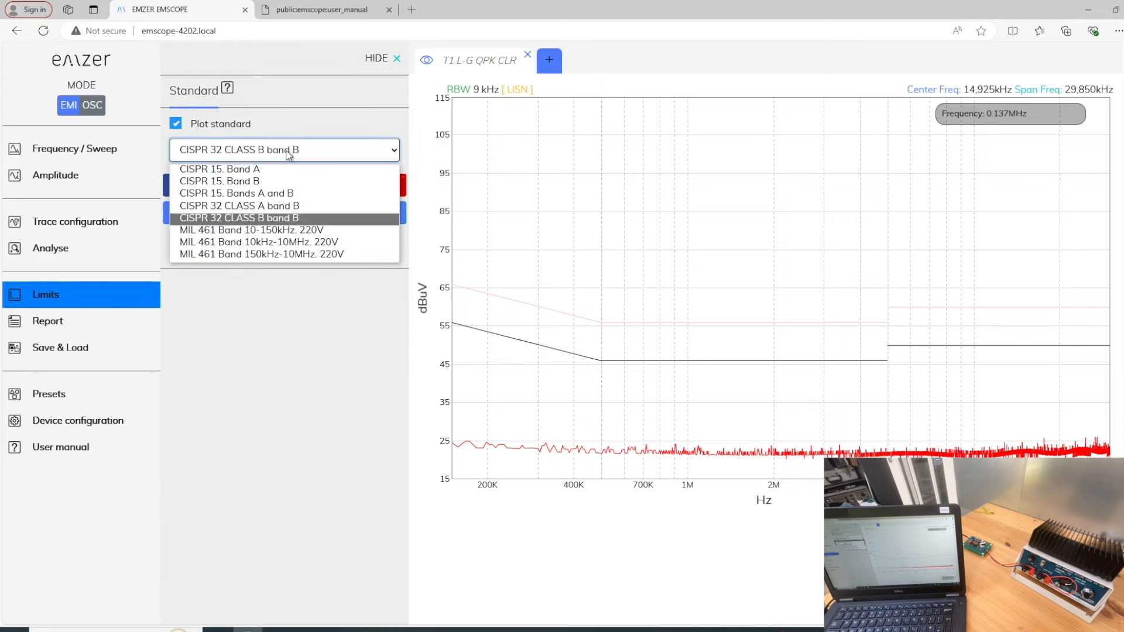
mouse_move(231, 190)
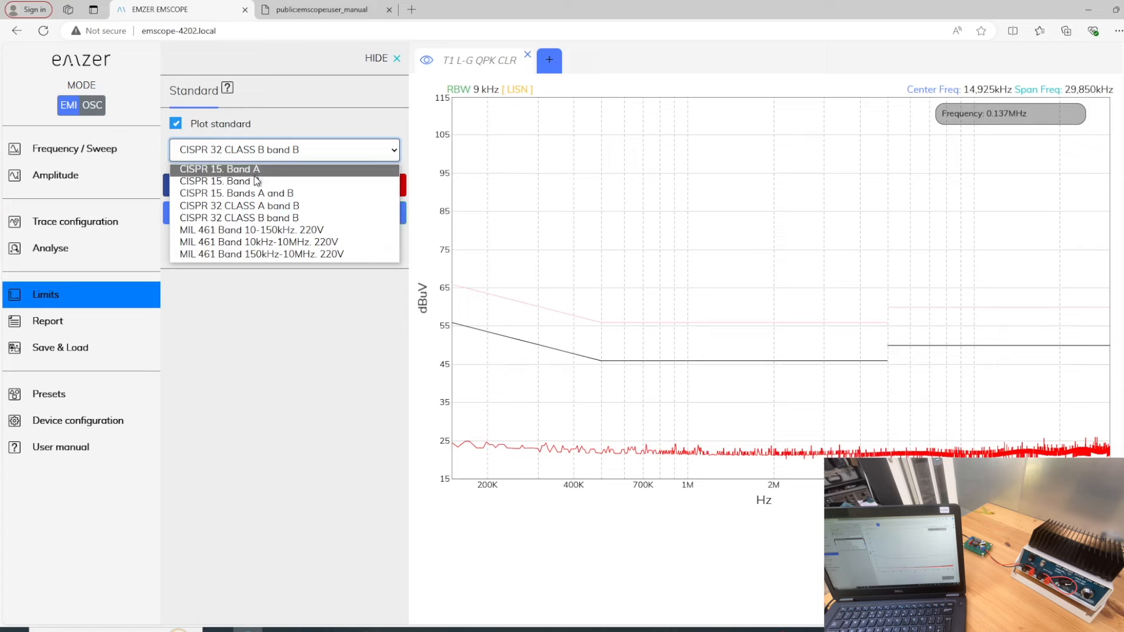
mouse_move(262, 173)
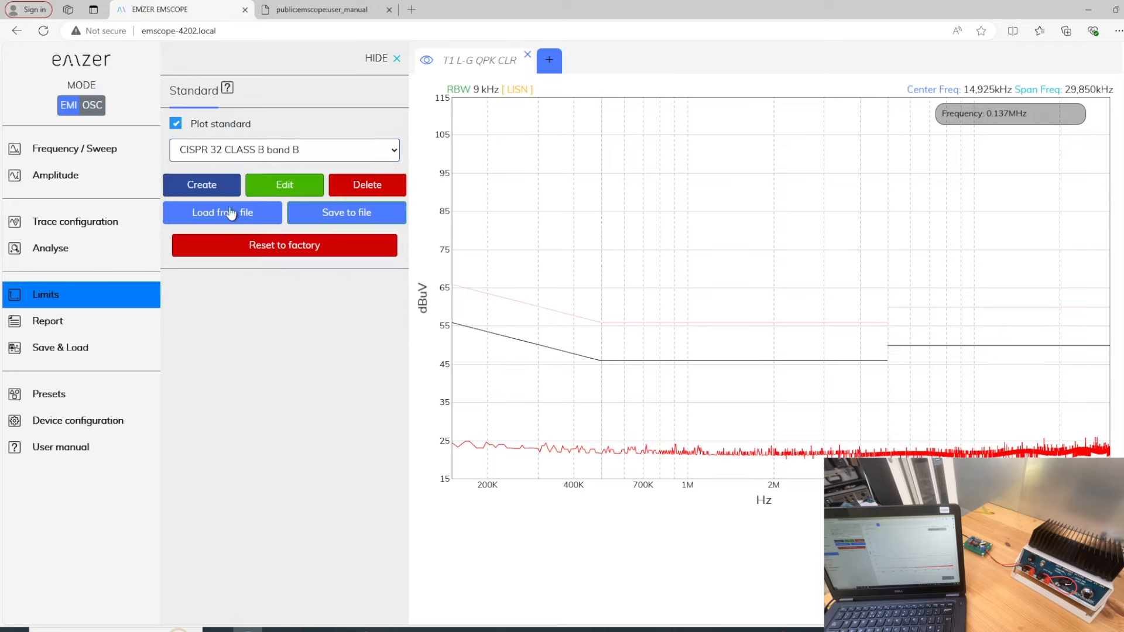
mouse_move(221, 193)
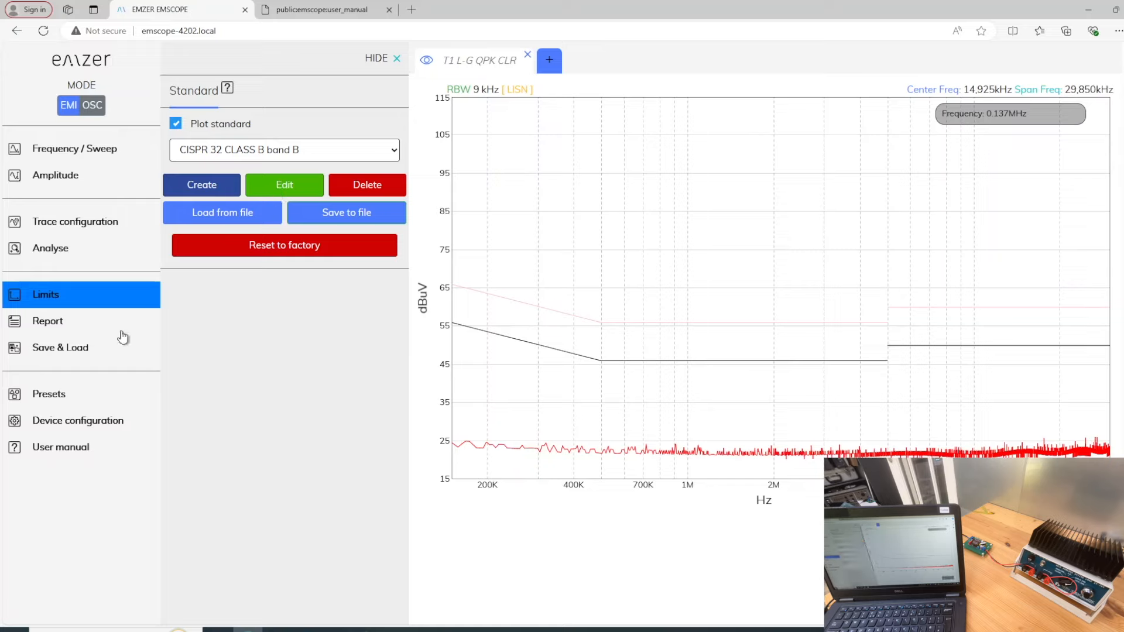
View the report fields, then return to the T1 trace configuration
click(47, 321)
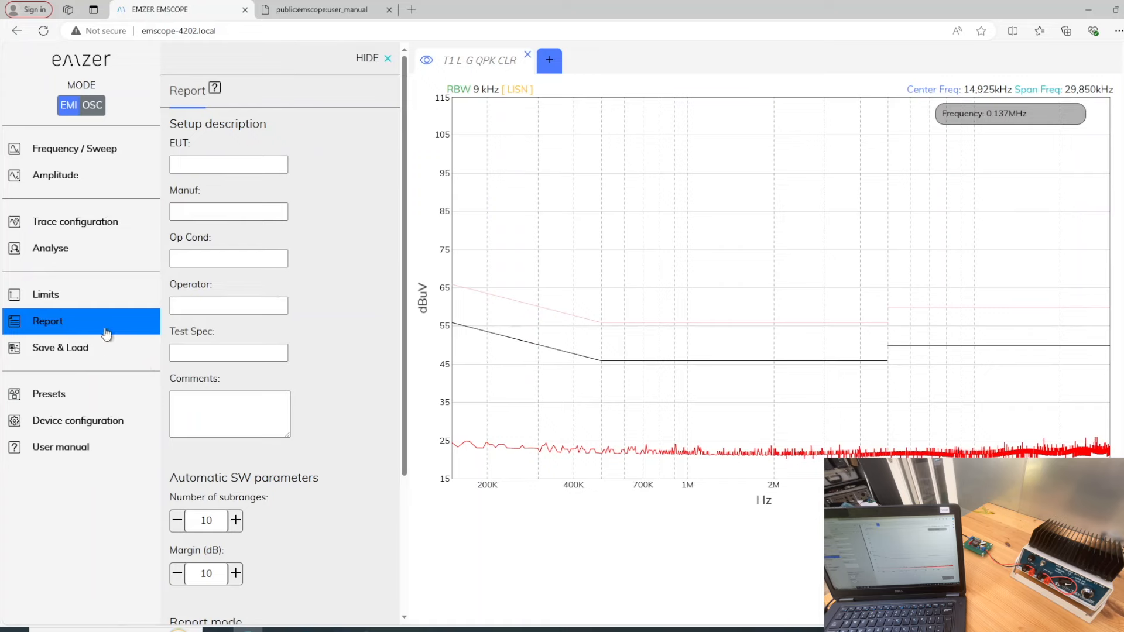
mouse_move(79, 151)
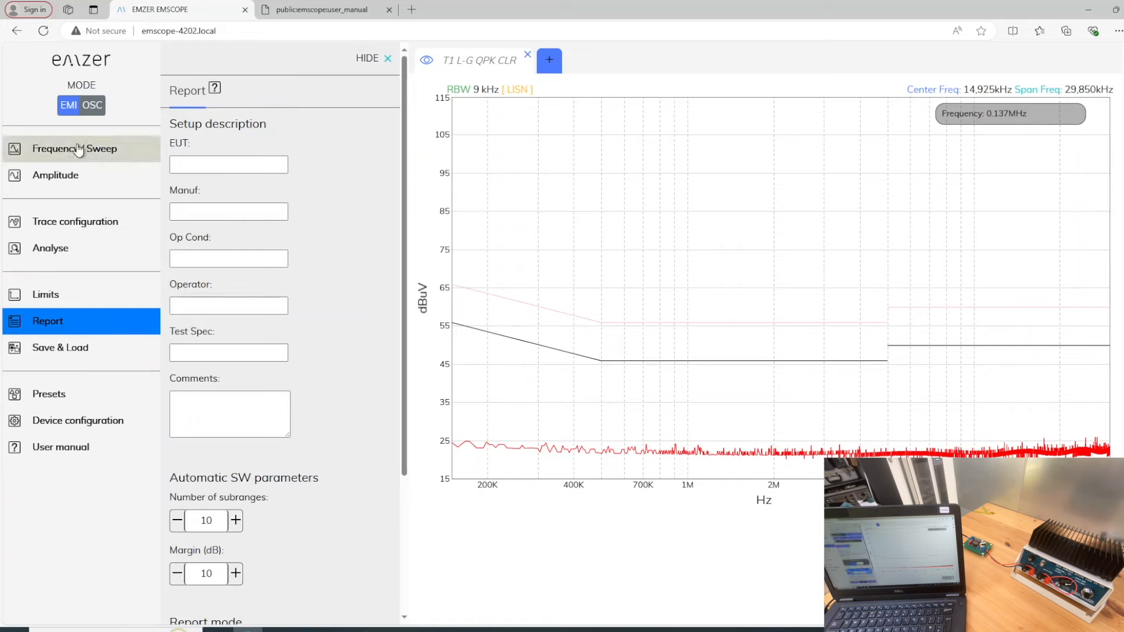
click(81, 221)
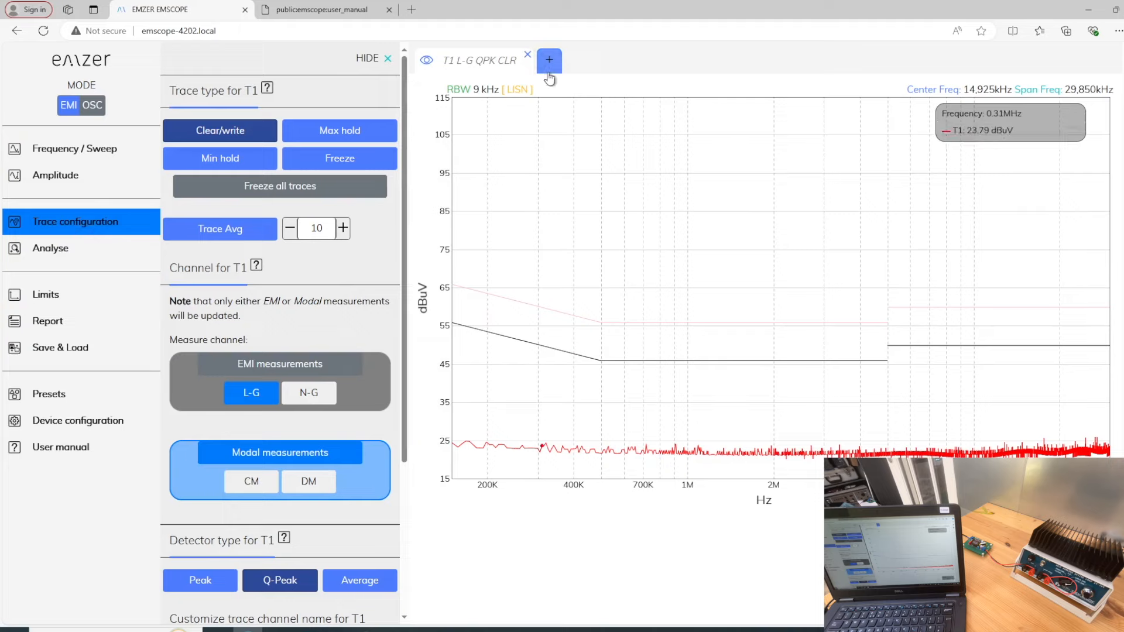
mouse_move(447, 76)
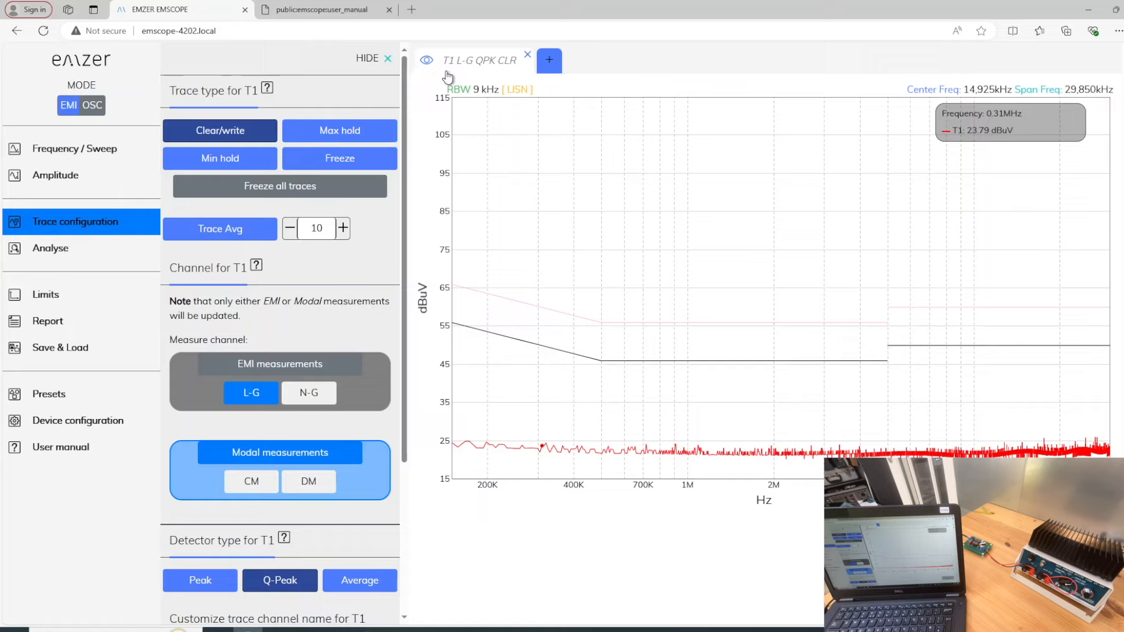
mouse_move(461, 73)
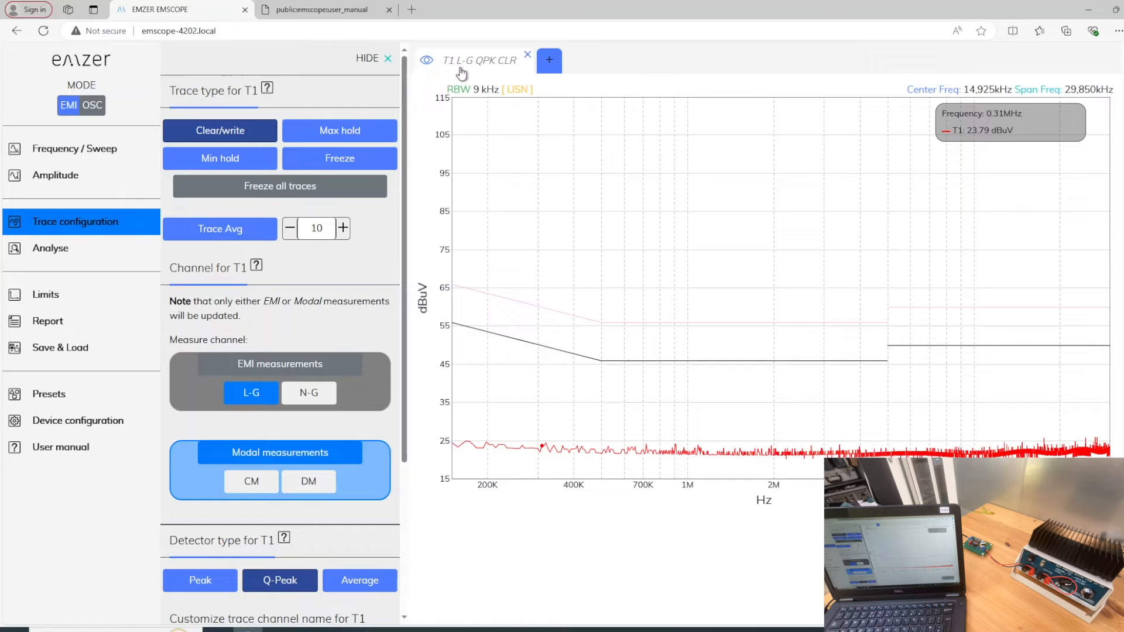
mouse_move(504, 76)
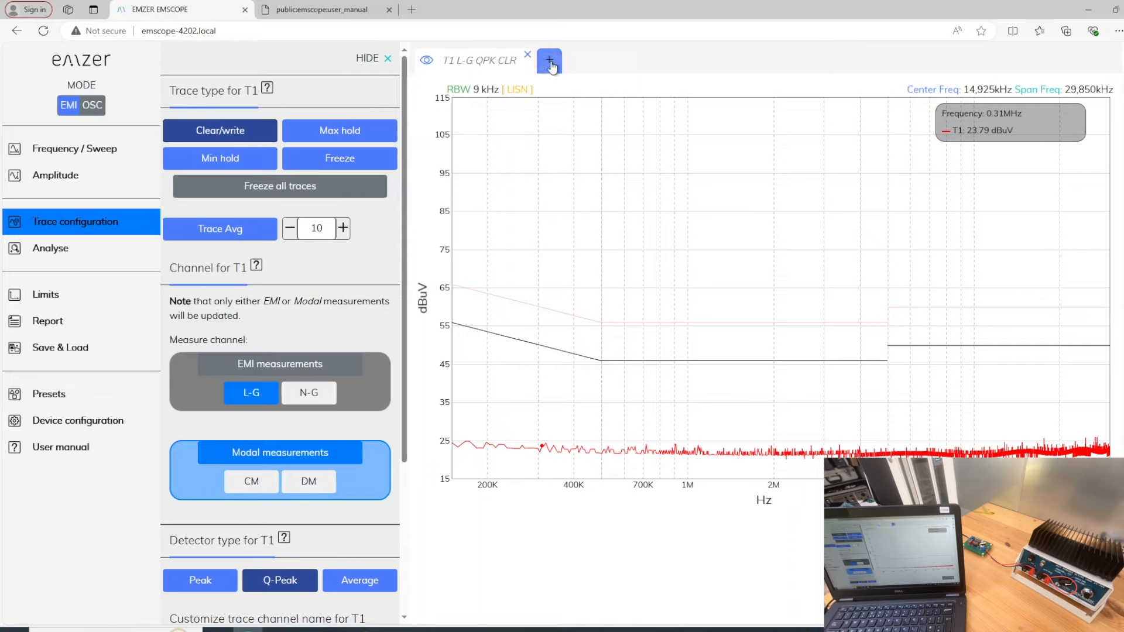
Add trace T2 on the differential-mode channel and T3 on the common-mode channel
click(548, 61)
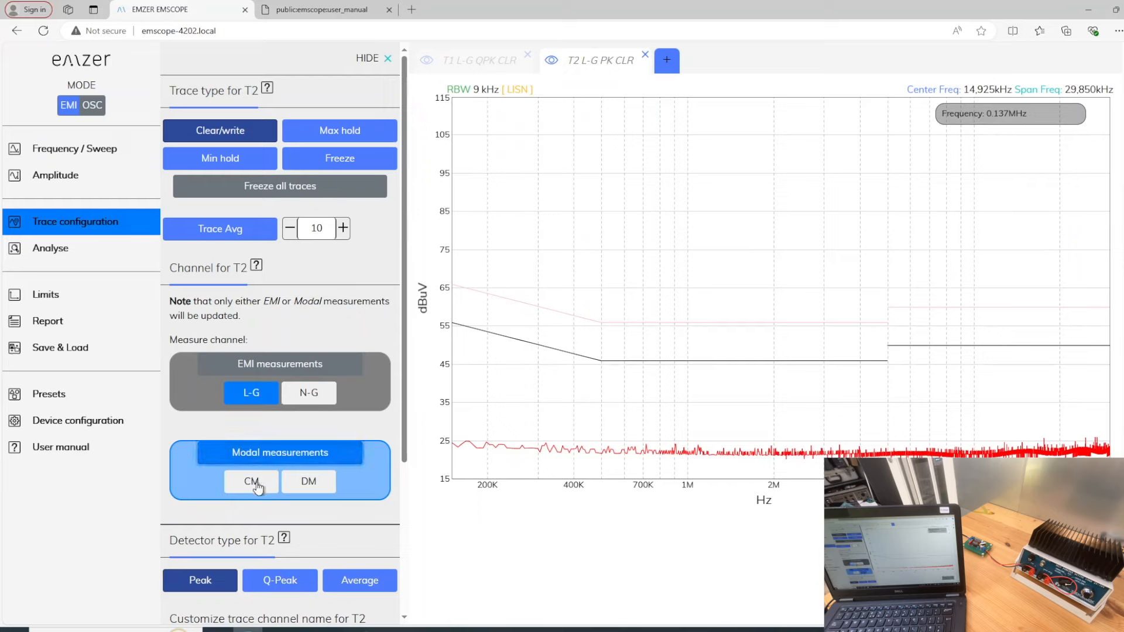
click(309, 482)
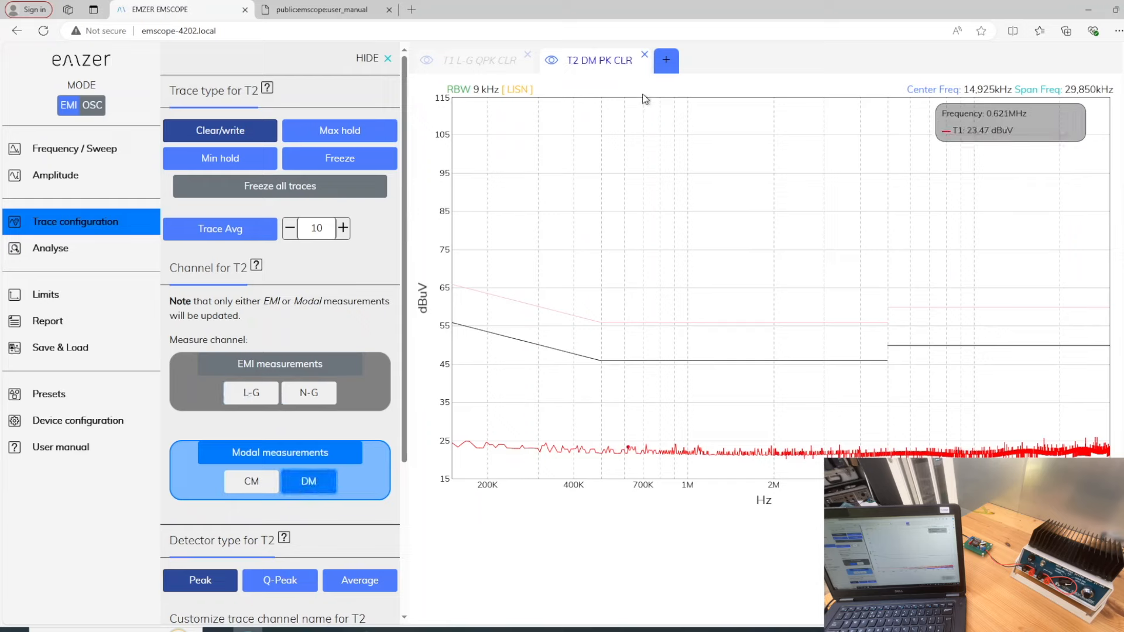
click(665, 60)
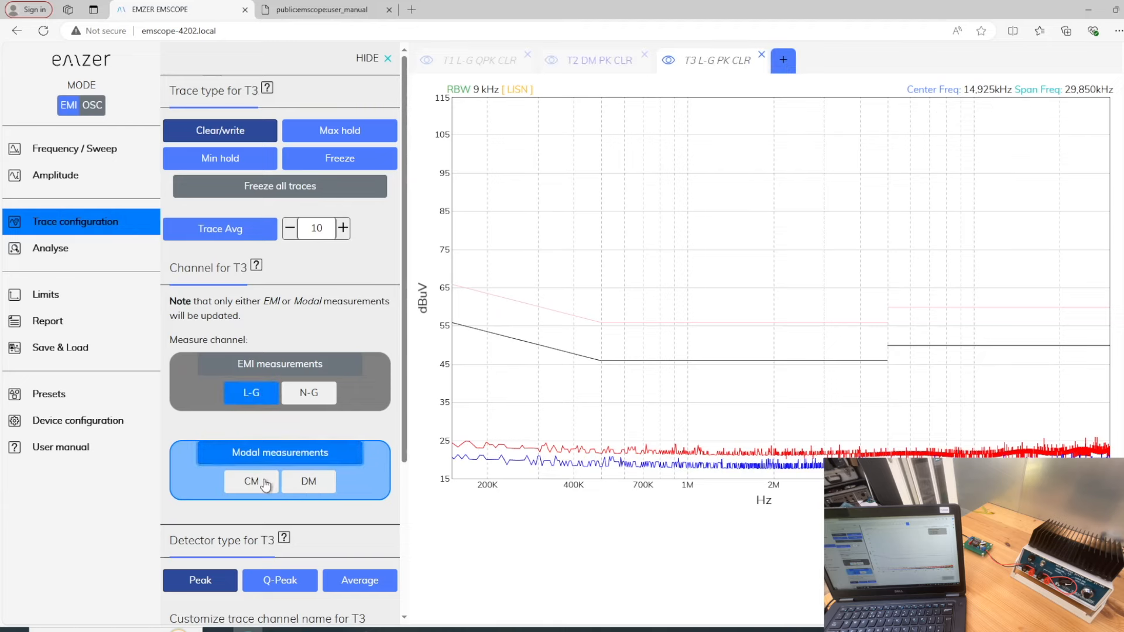
click(250, 481)
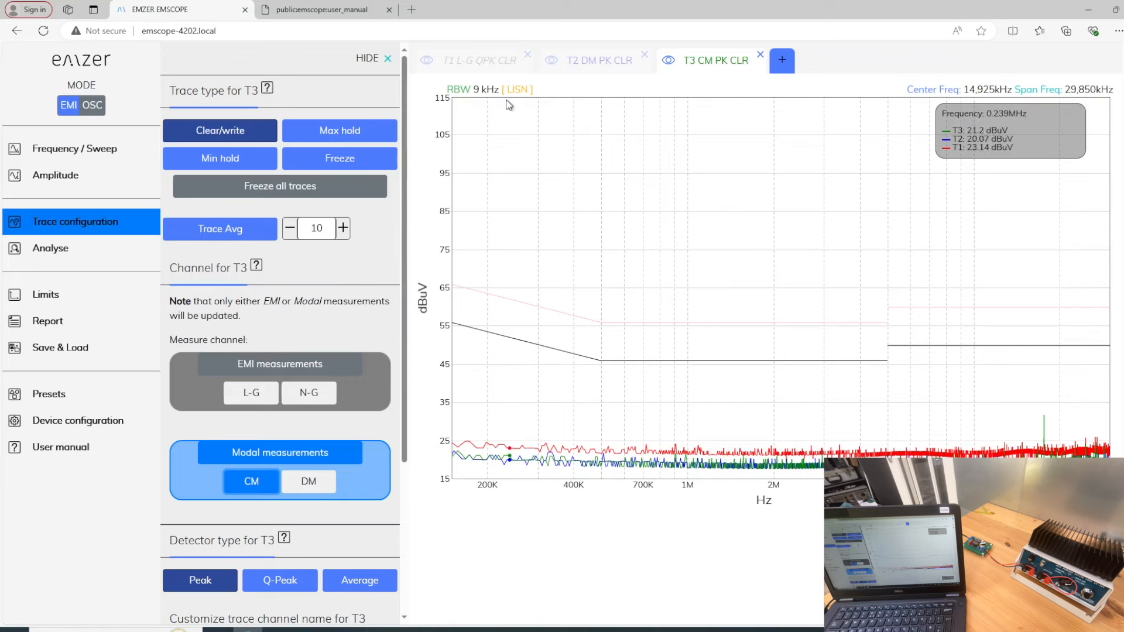
Review T1, then show T2's amplitude settings
click(469, 60)
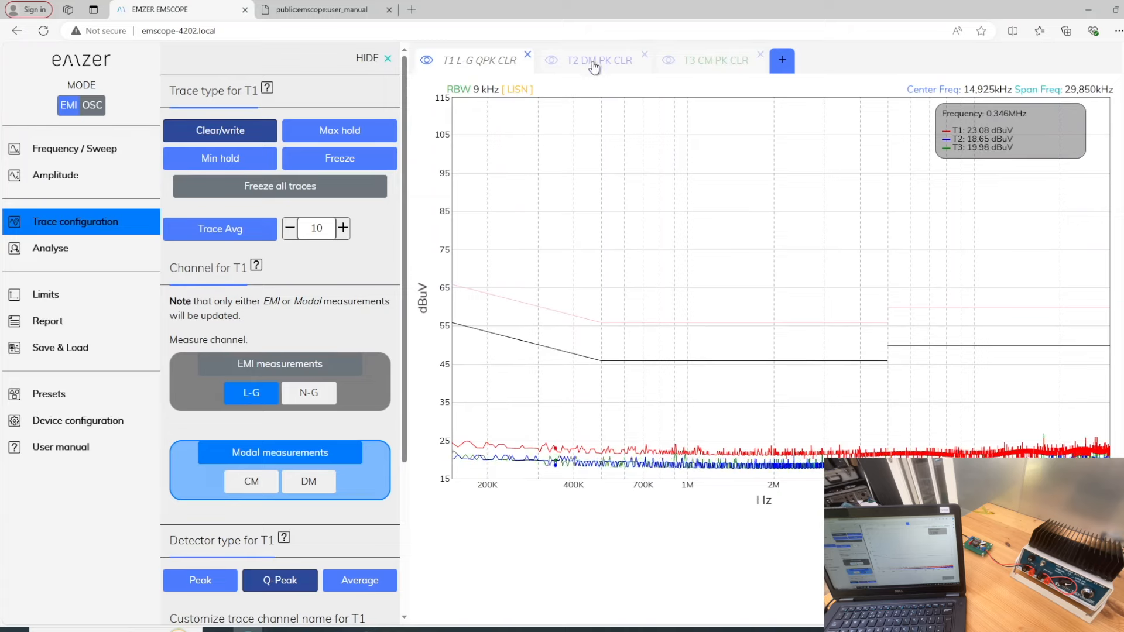
click(598, 61)
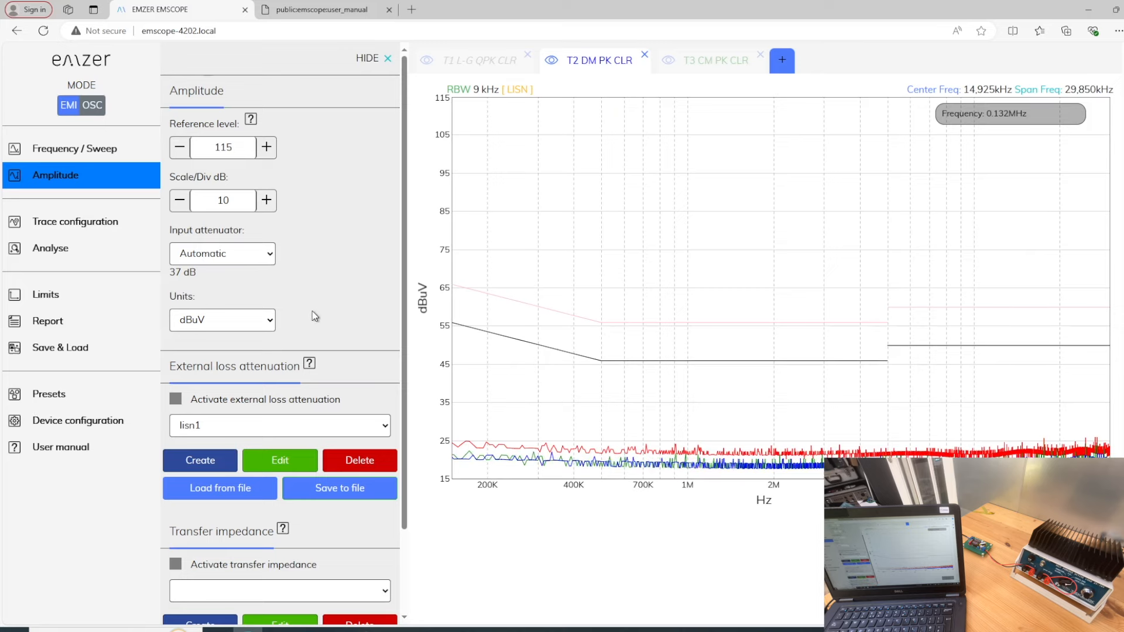
Activate external loss attenuation with the lisn1 profile, reference level 117 dBuV
scroll(down, 3)
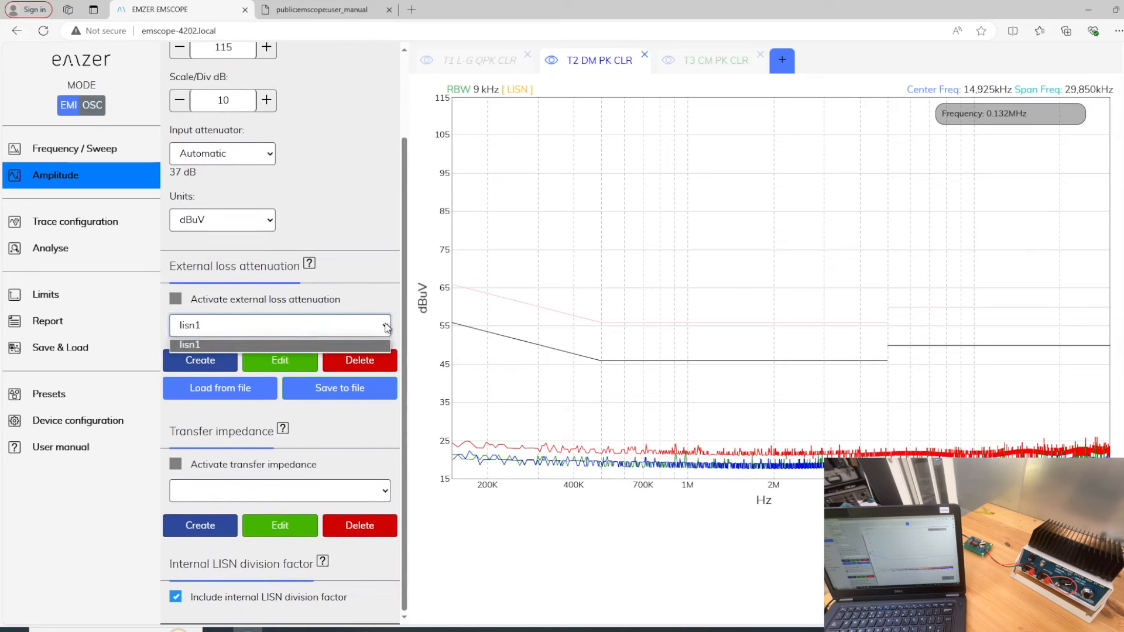
click(176, 299)
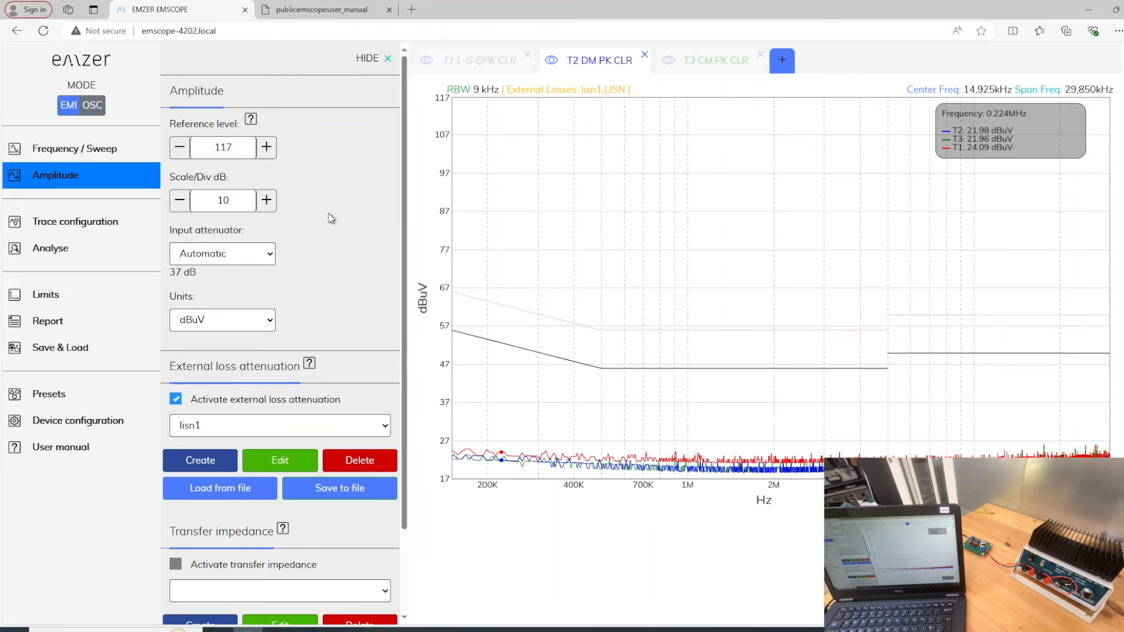
scroll(down, 3)
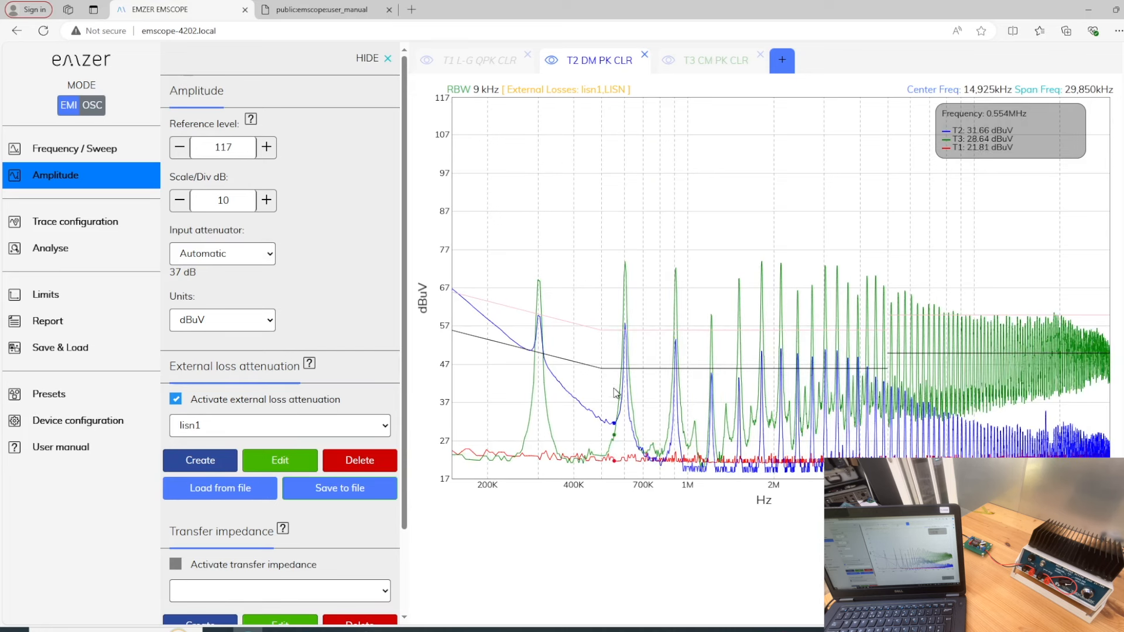
With the unit powered, select T1 and show its trace configuration
click(712, 61)
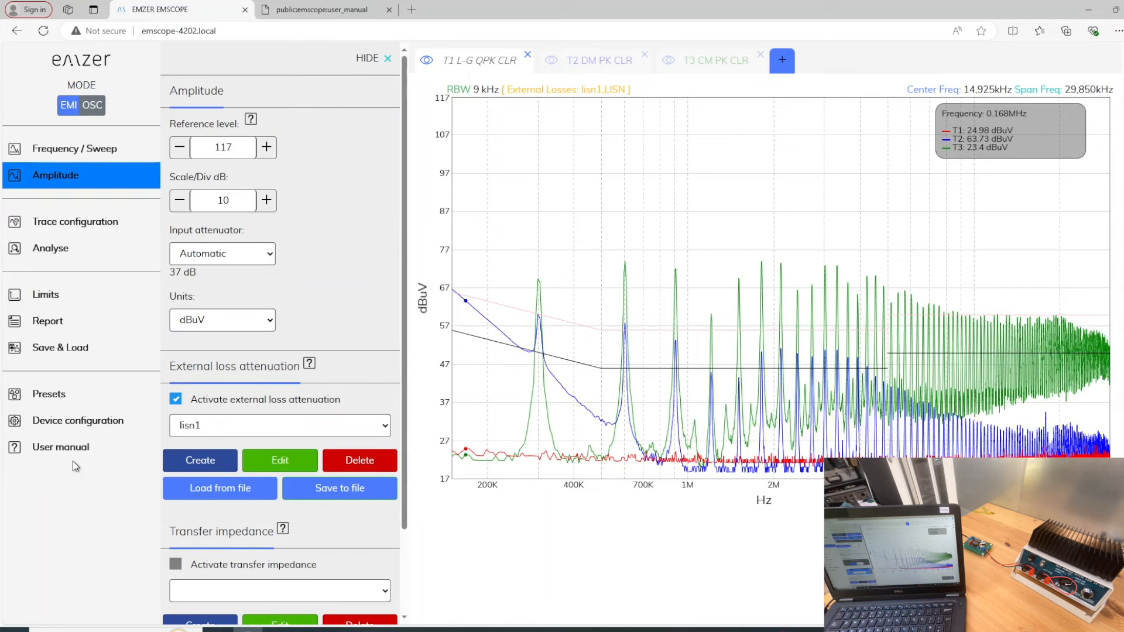
click(75, 221)
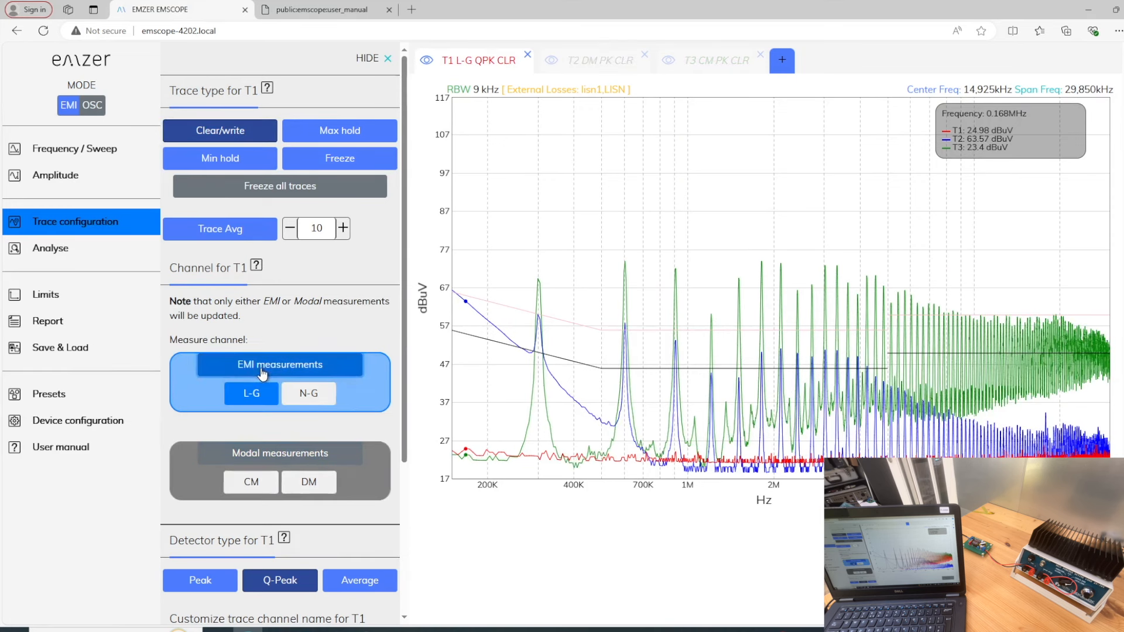
Hide the T2 and T3 traces, leaving only the T1 L-G quasi-peak trace
click(251, 393)
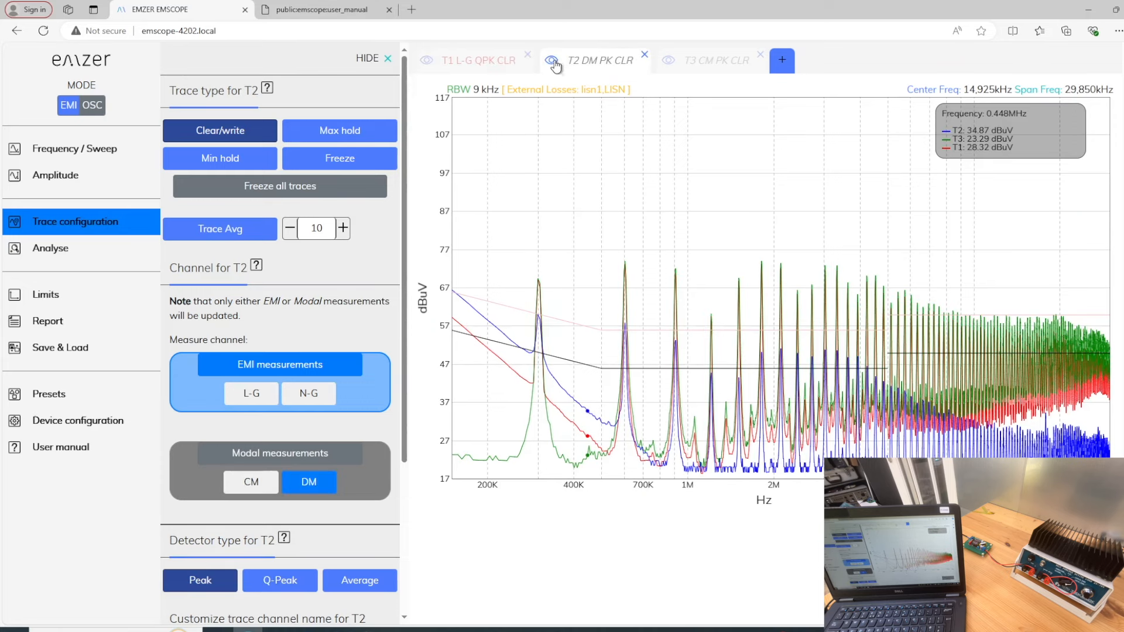
click(551, 61)
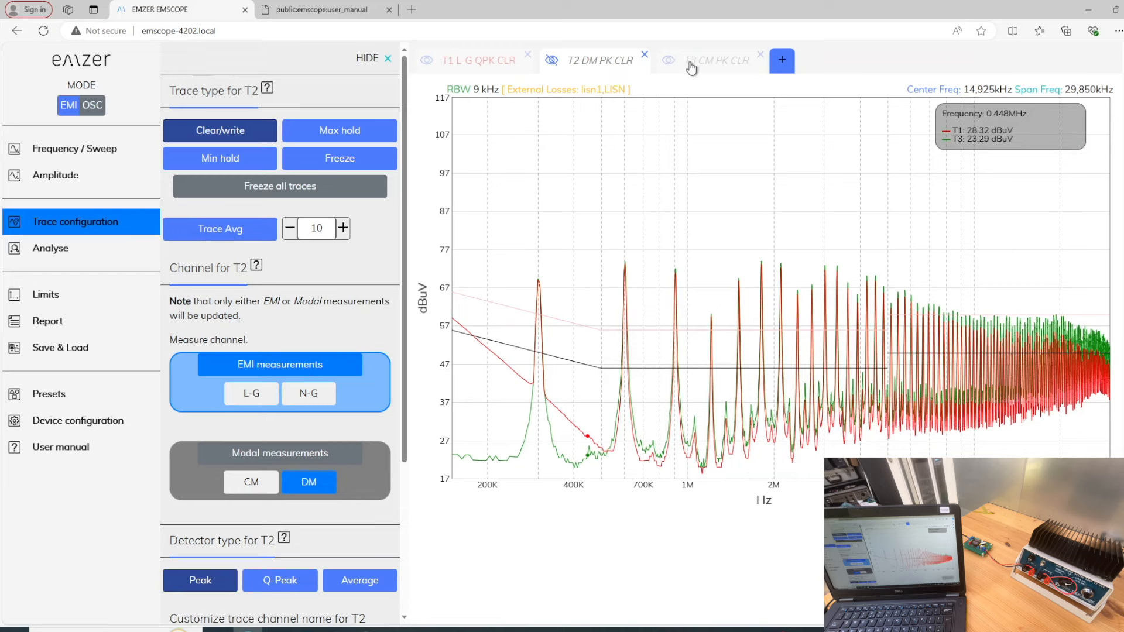
click(715, 61)
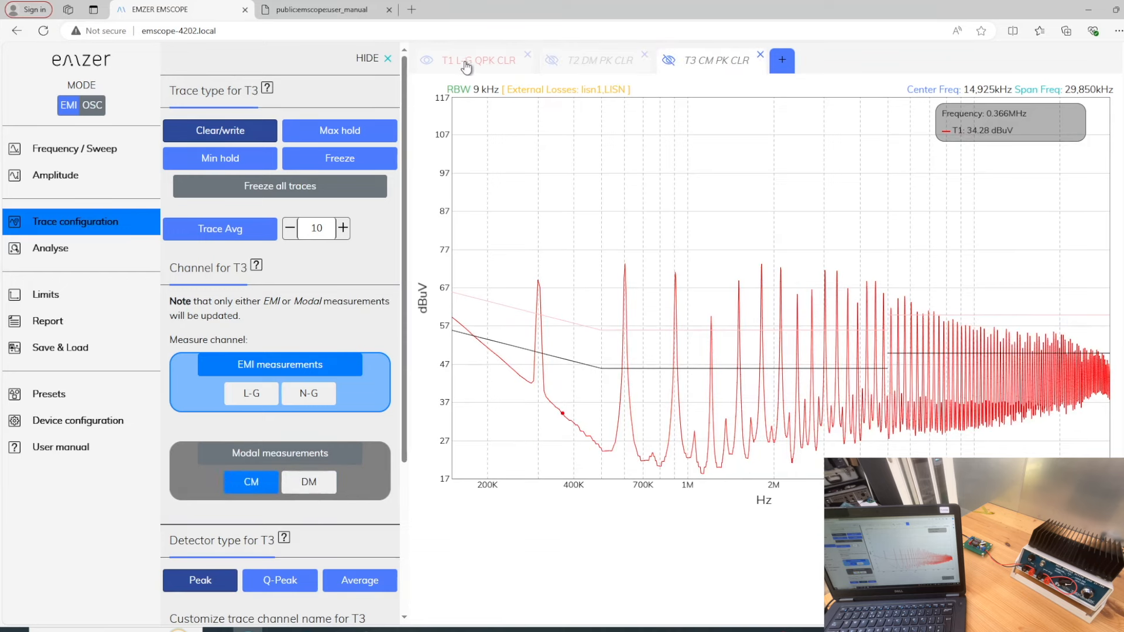
click(472, 61)
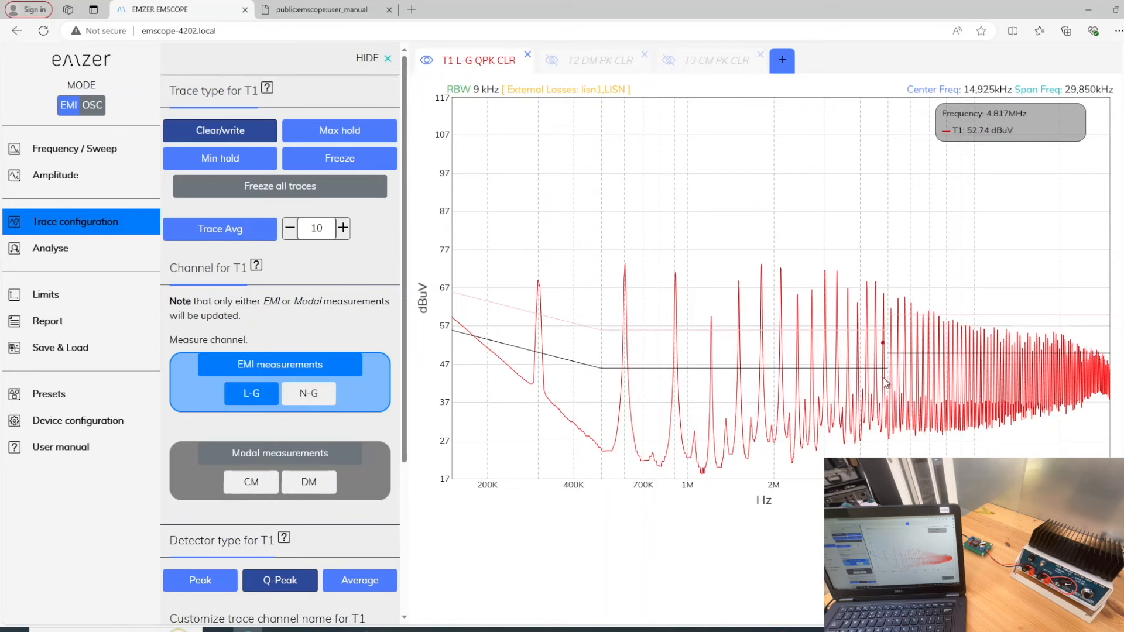
mouse_move(1014, 384)
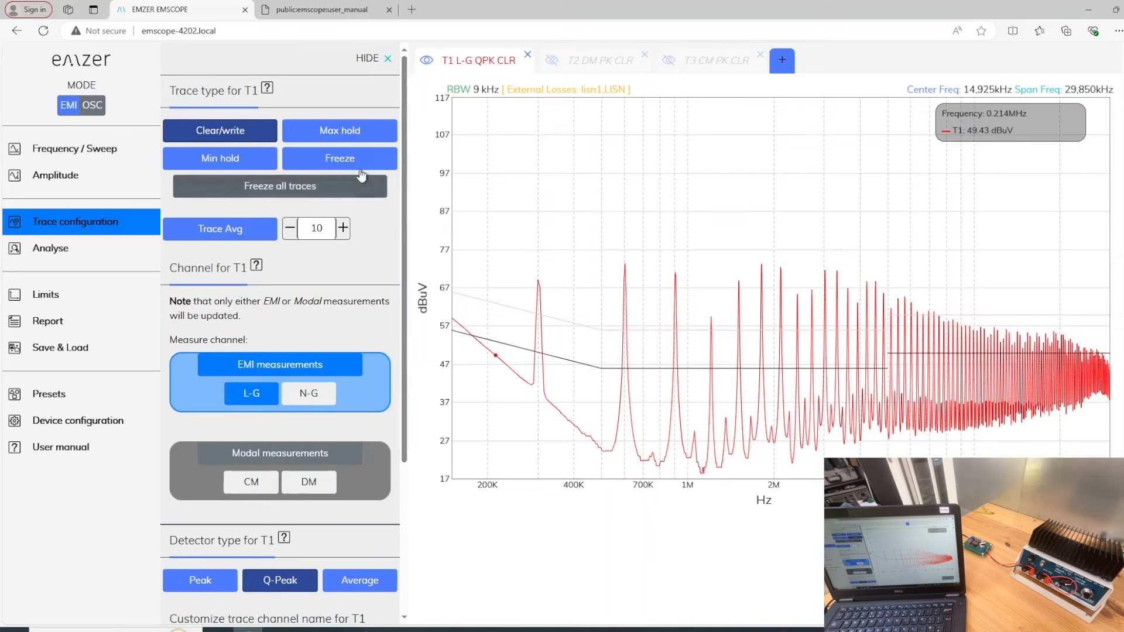
Freeze T1, show T2 again and freeze it alongside T1
click(340, 158)
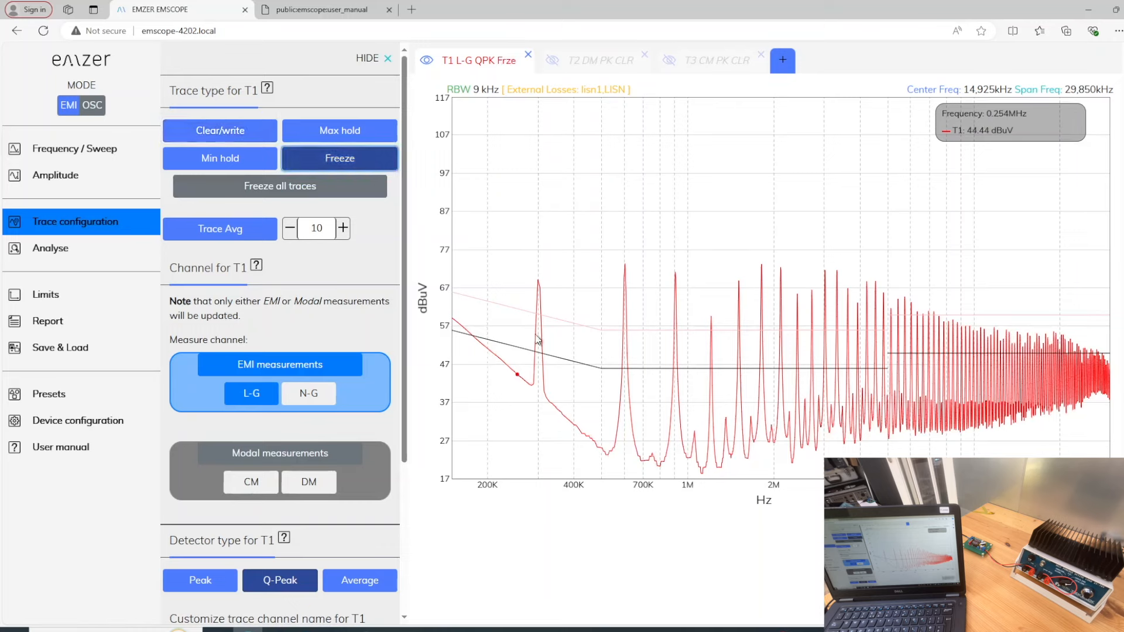
mouse_move(788, 356)
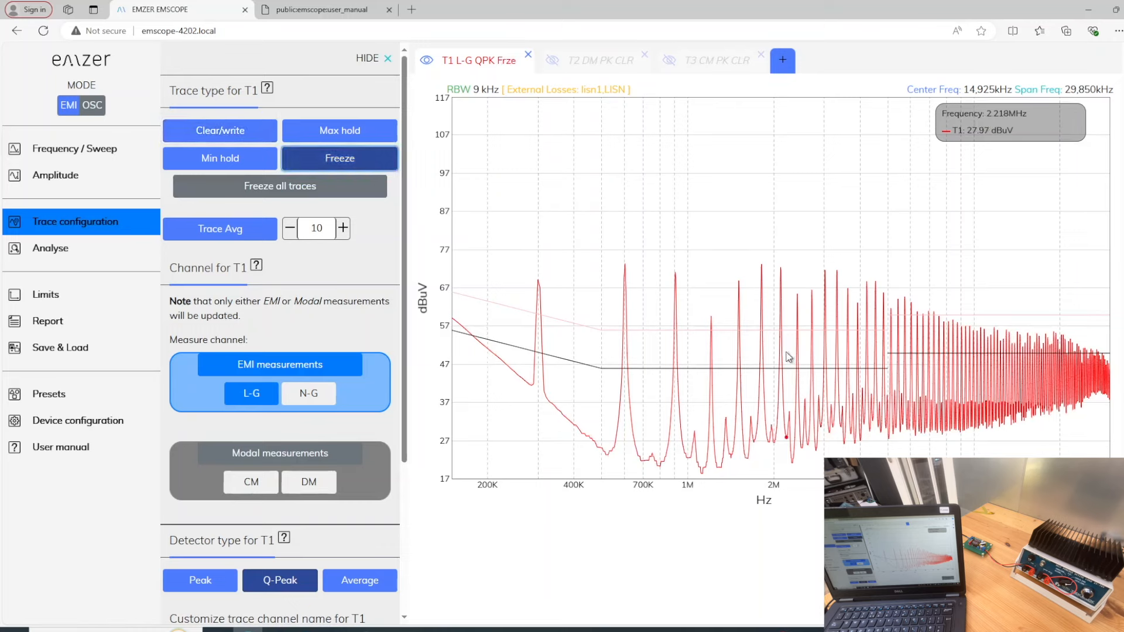
mouse_move(736, 332)
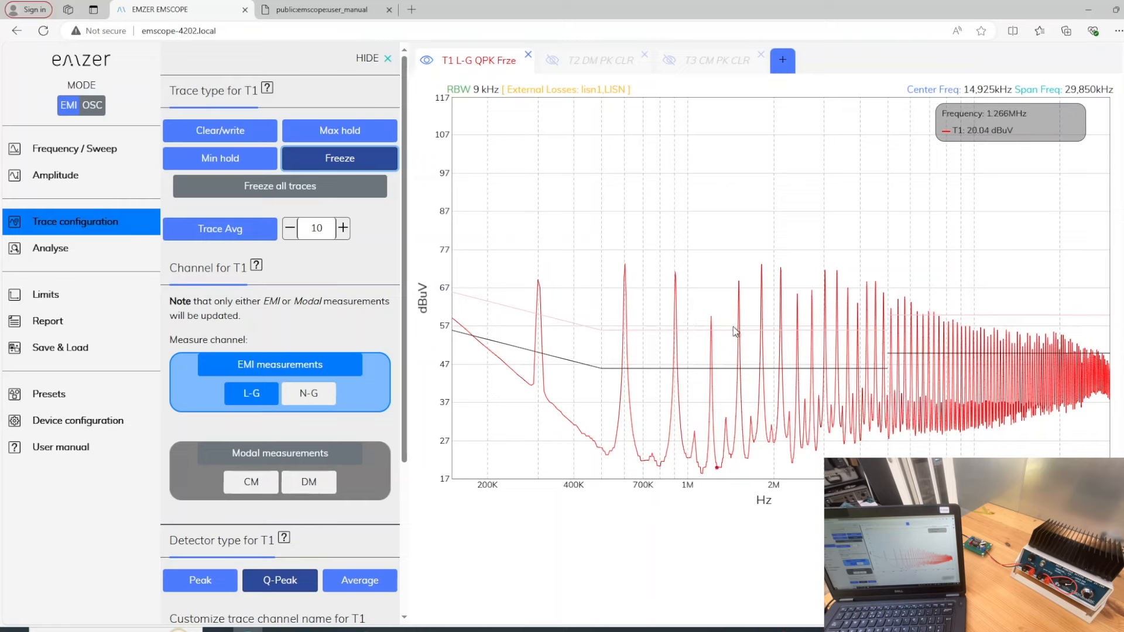
mouse_move(1060, 316)
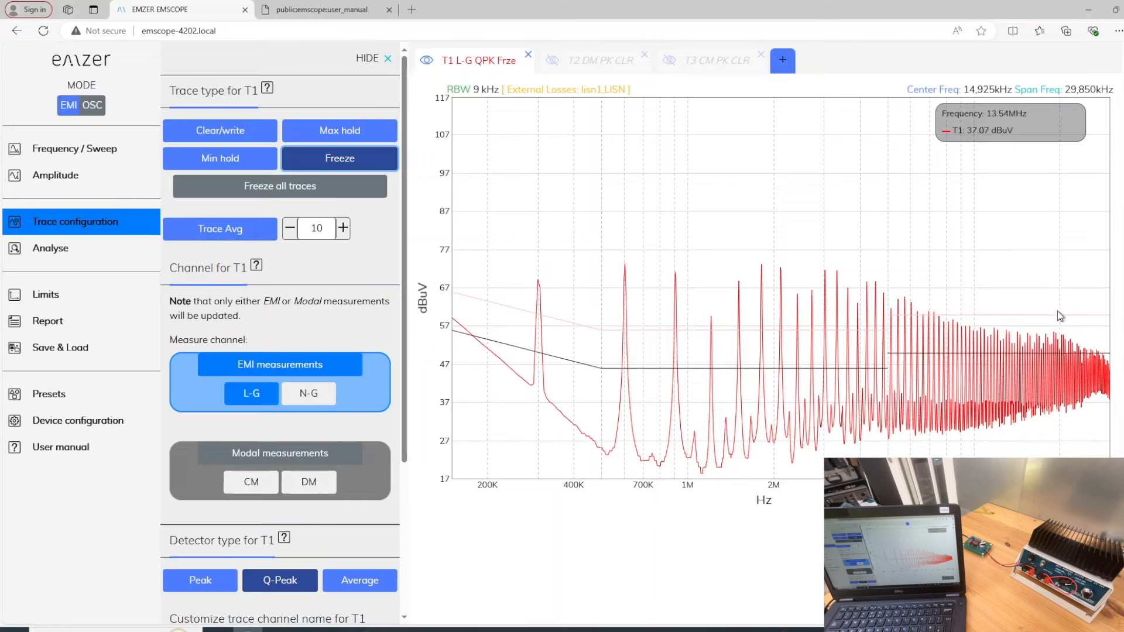
mouse_move(776, 274)
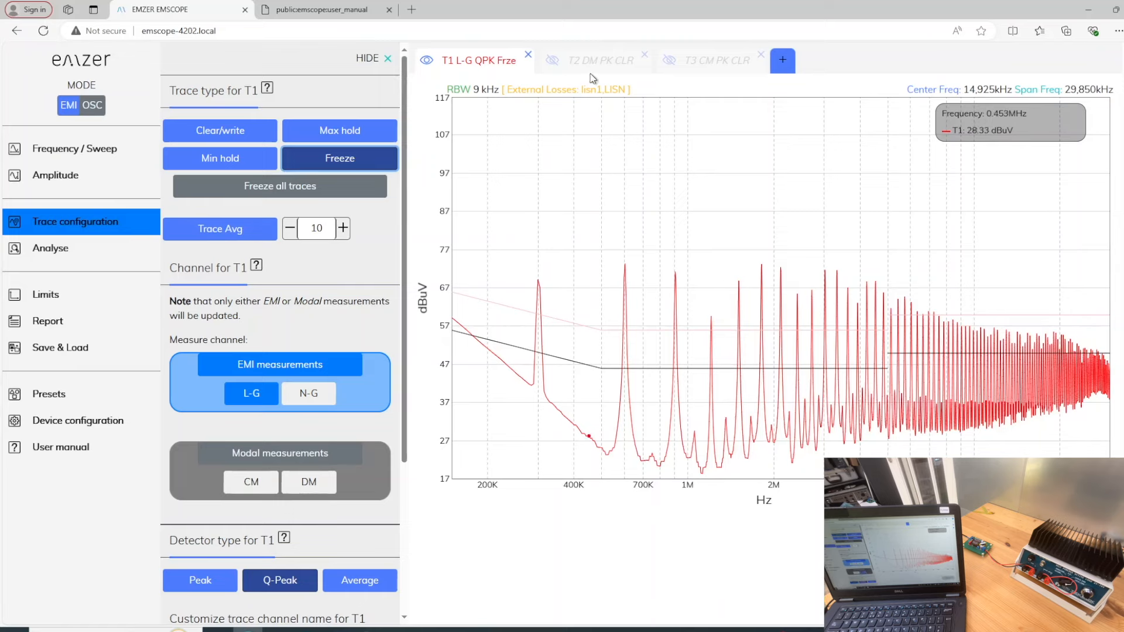
click(600, 61)
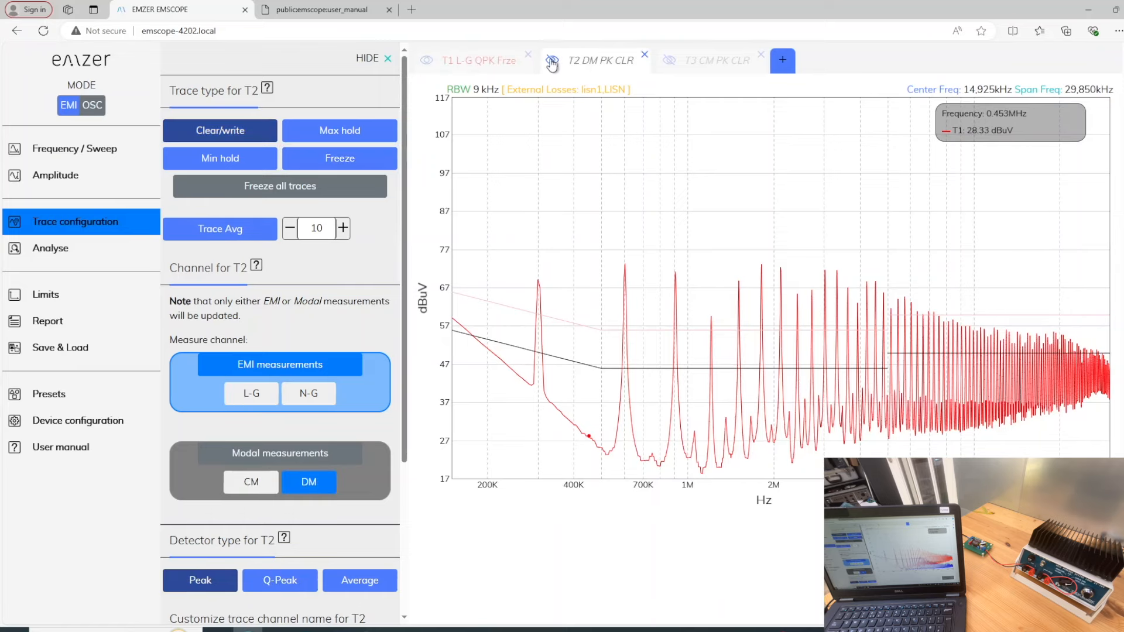
click(550, 61)
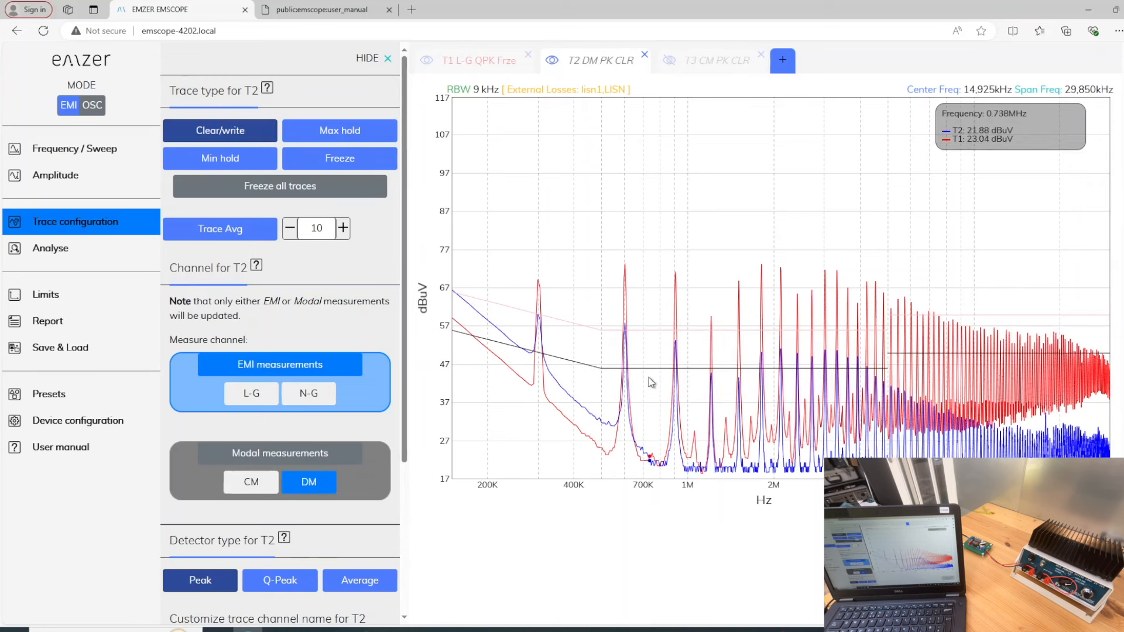
mouse_move(330, 166)
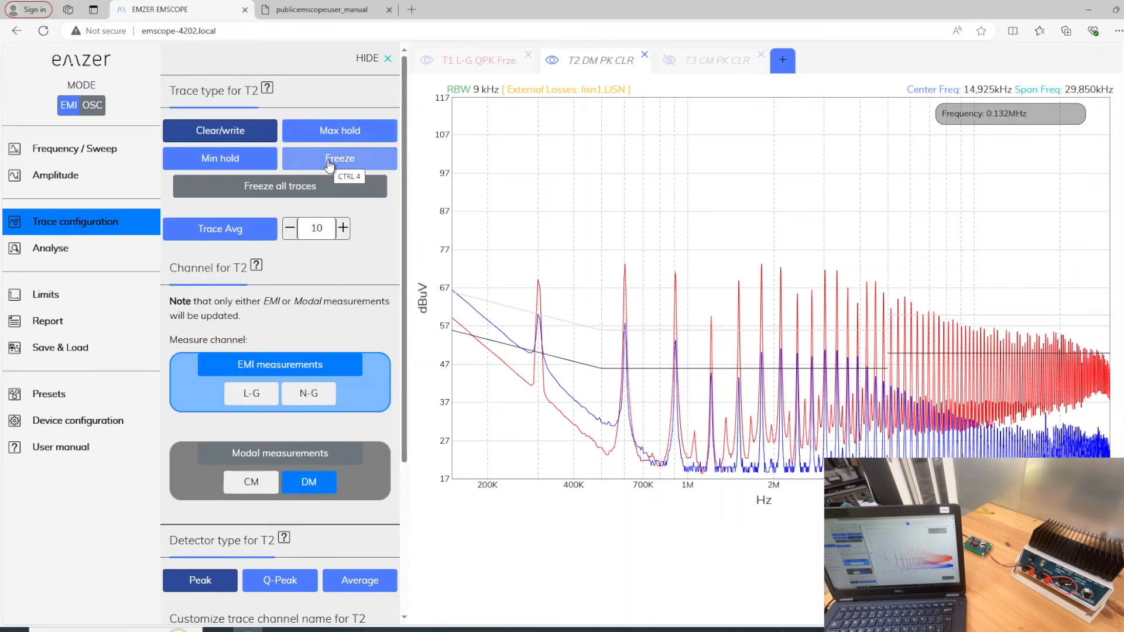
click(340, 158)
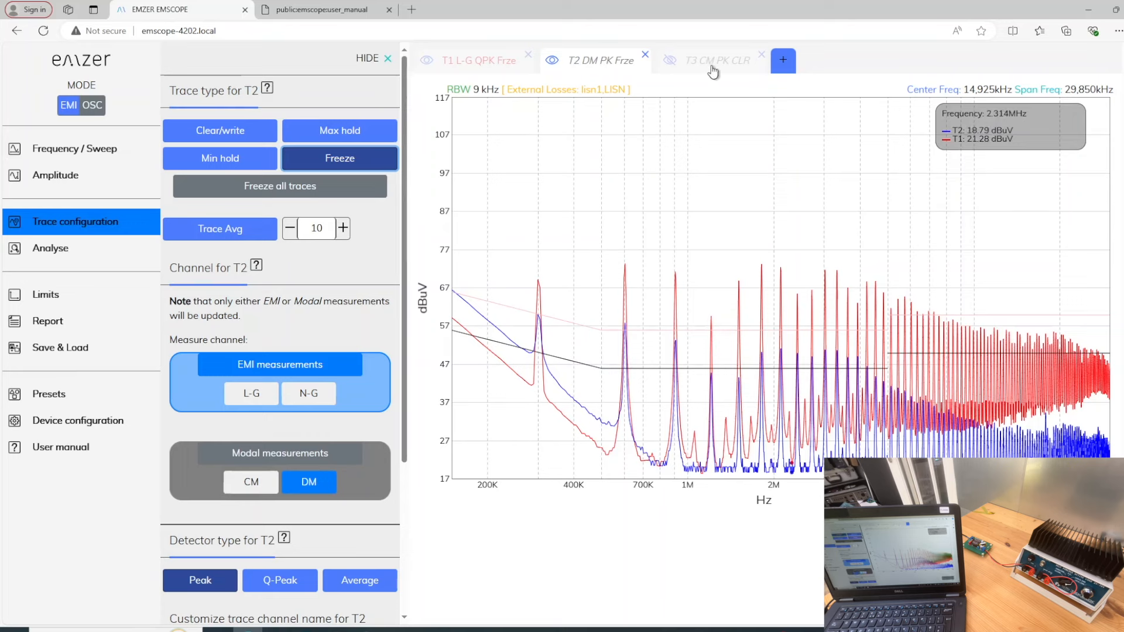
Freeze the T3 common-mode trace and hide T2 so only T1 and T3 overlay
click(716, 61)
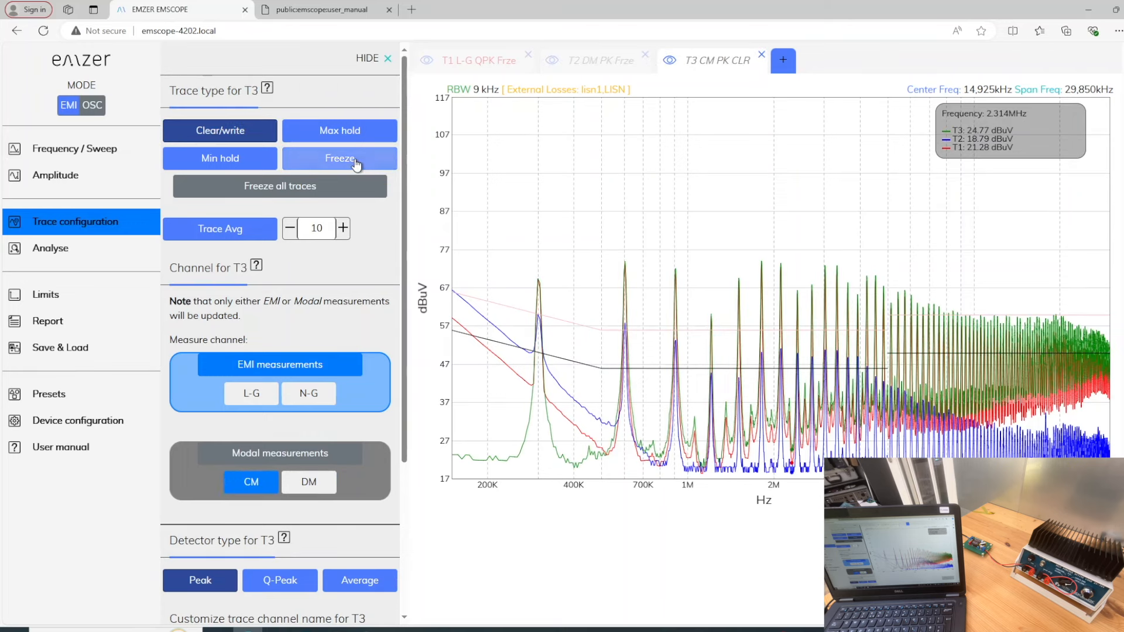
click(339, 158)
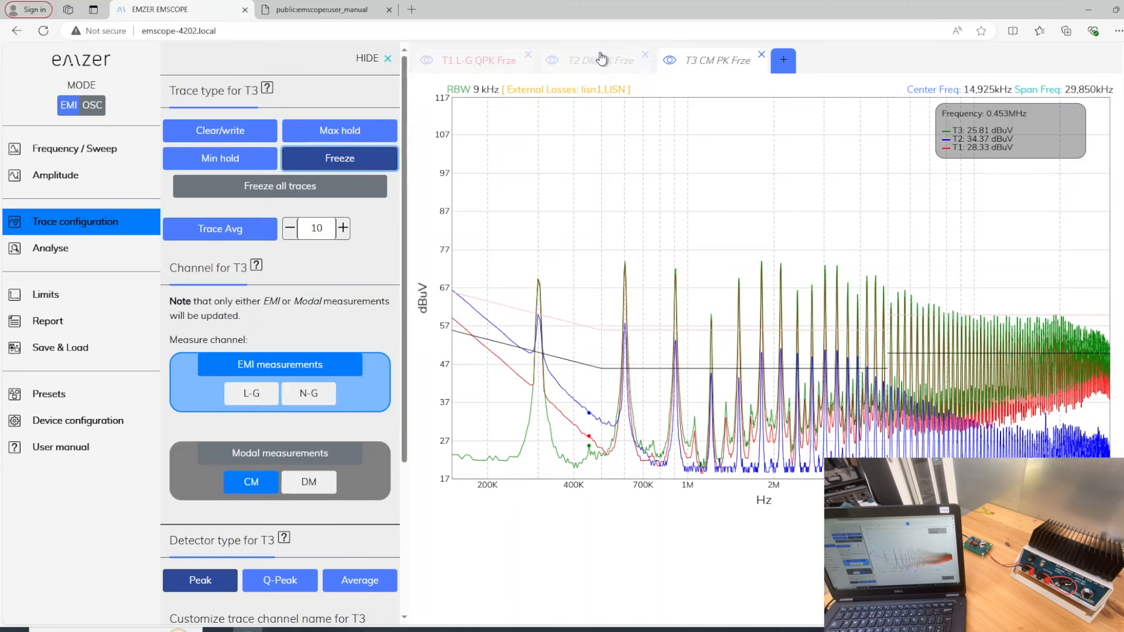
click(597, 61)
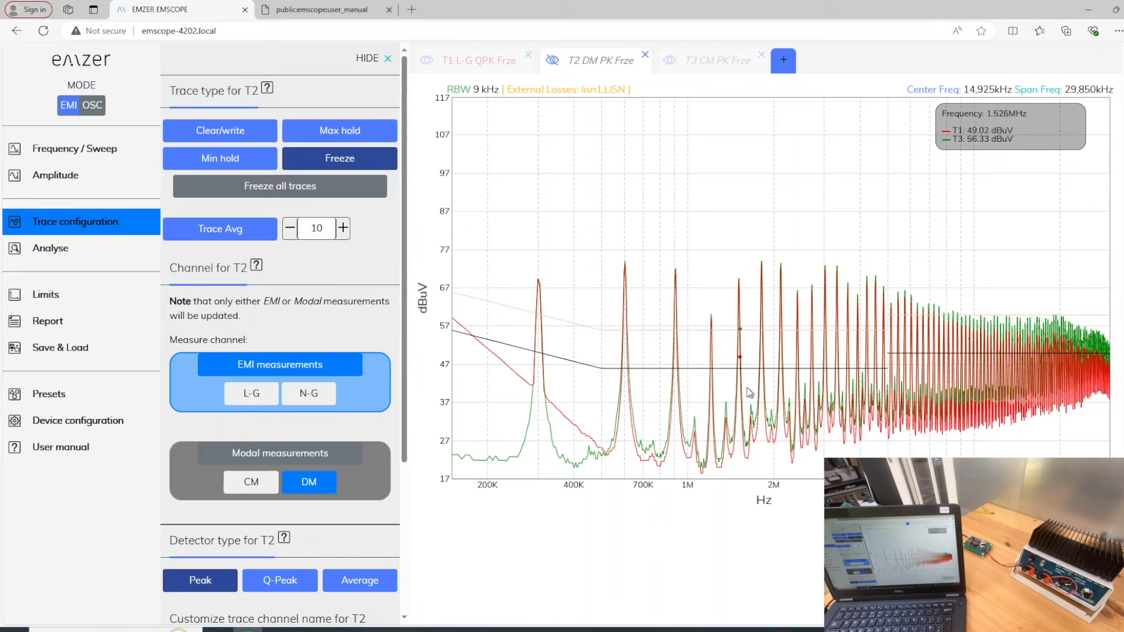
mouse_move(804, 407)
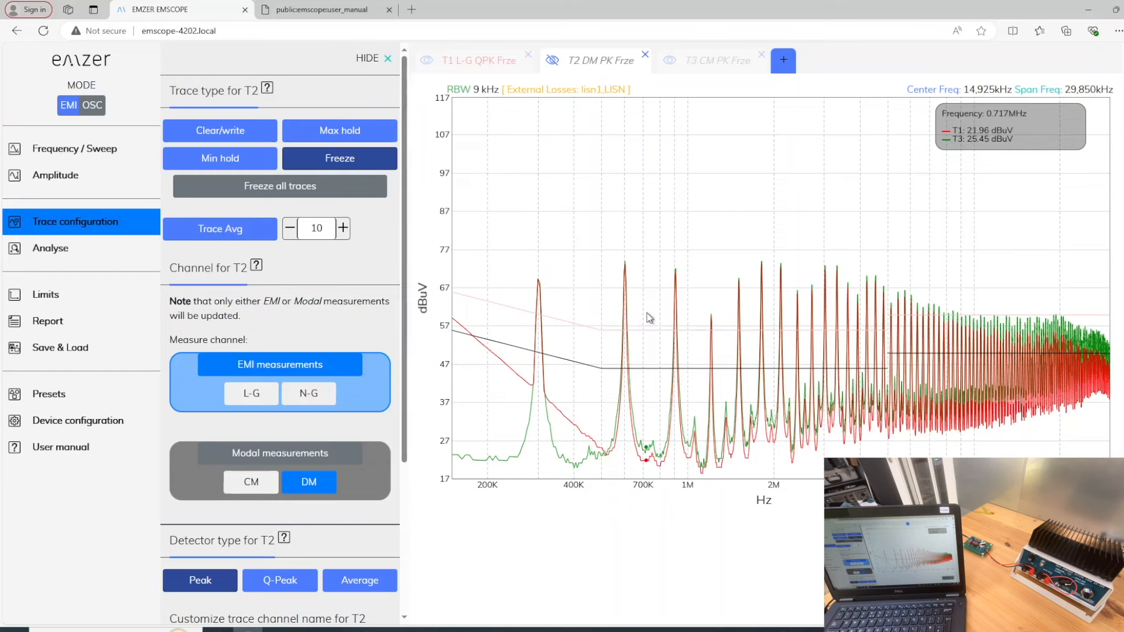
mouse_move(642, 320)
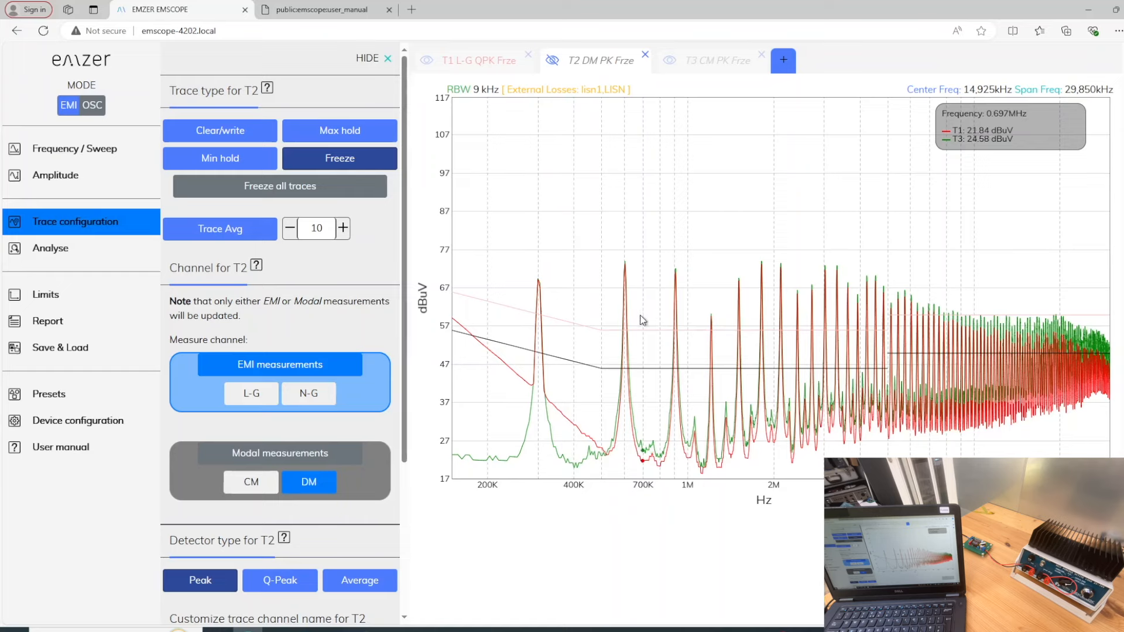